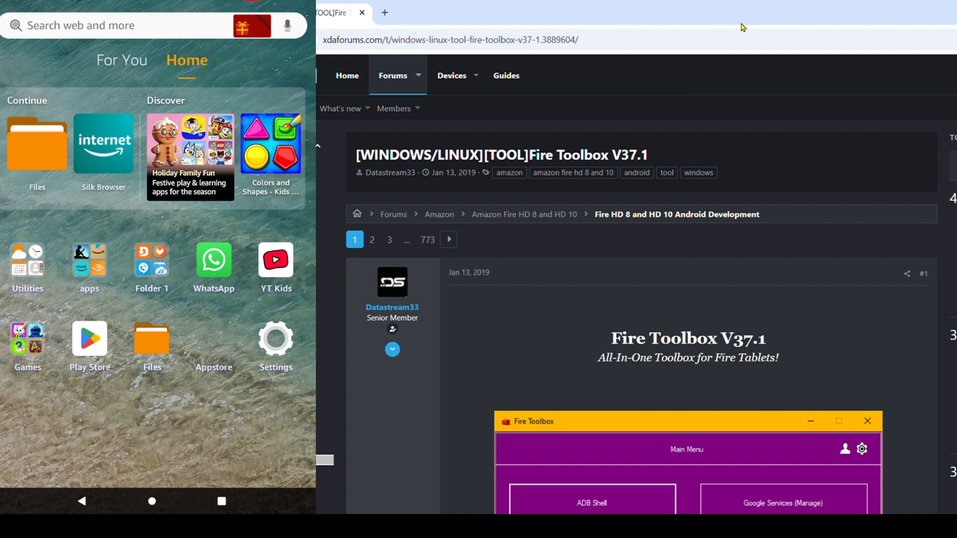
- Check About Fire Tablet under Device Options to confirm developer mode is already enabled
left_click(275, 340)
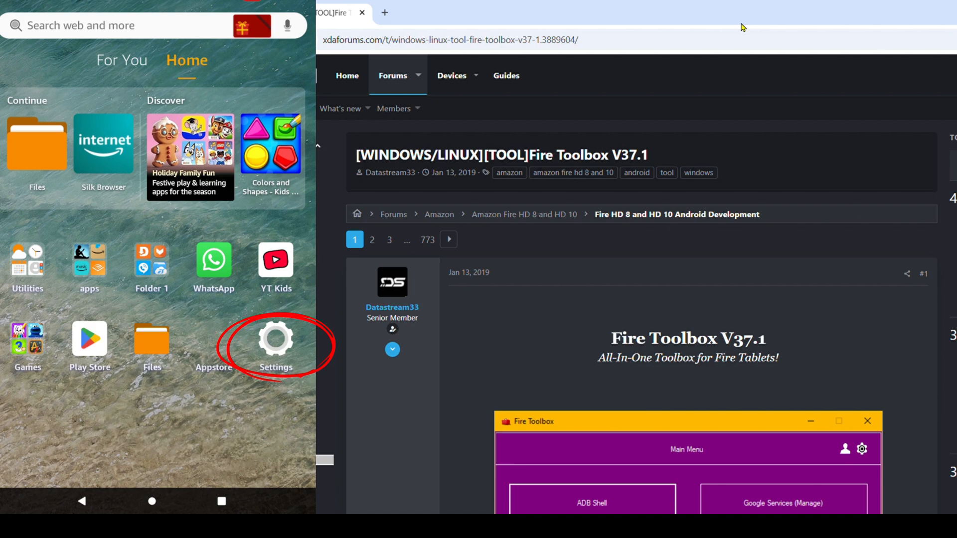
left_click(275, 337)
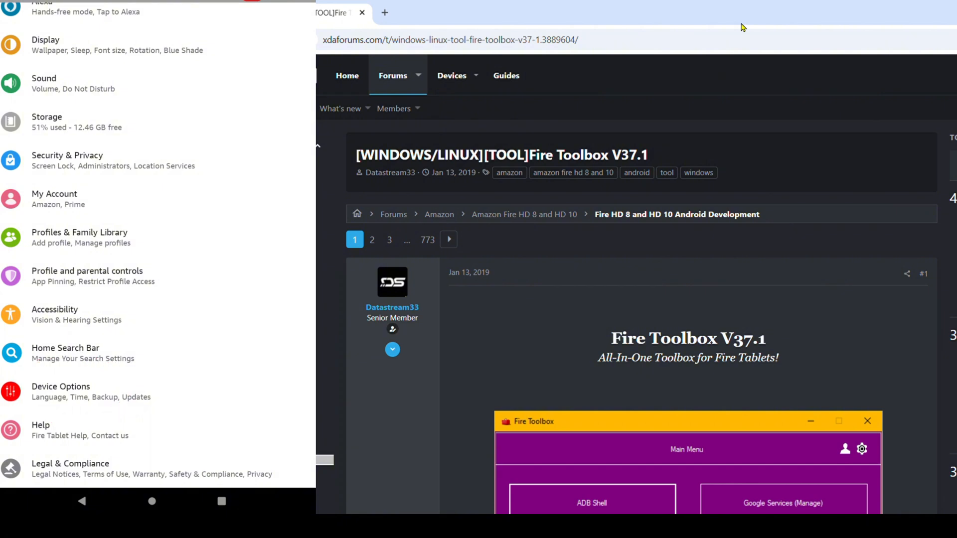
left_click(59, 391)
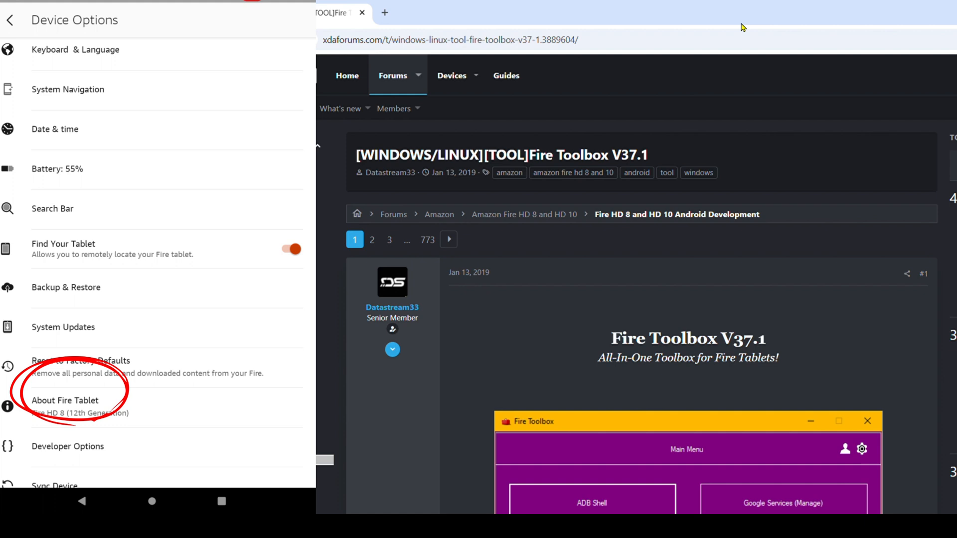
left_click(67, 401)
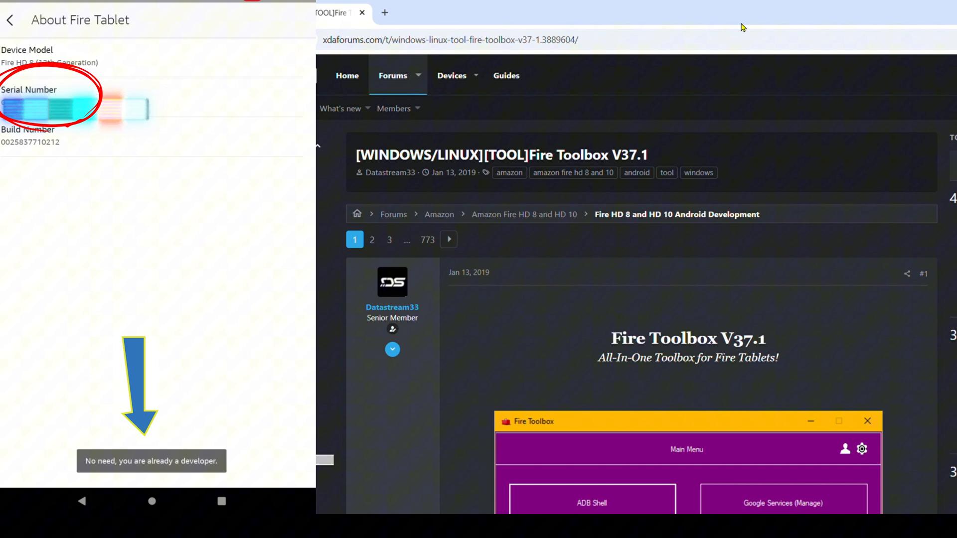
left_click(11, 20)
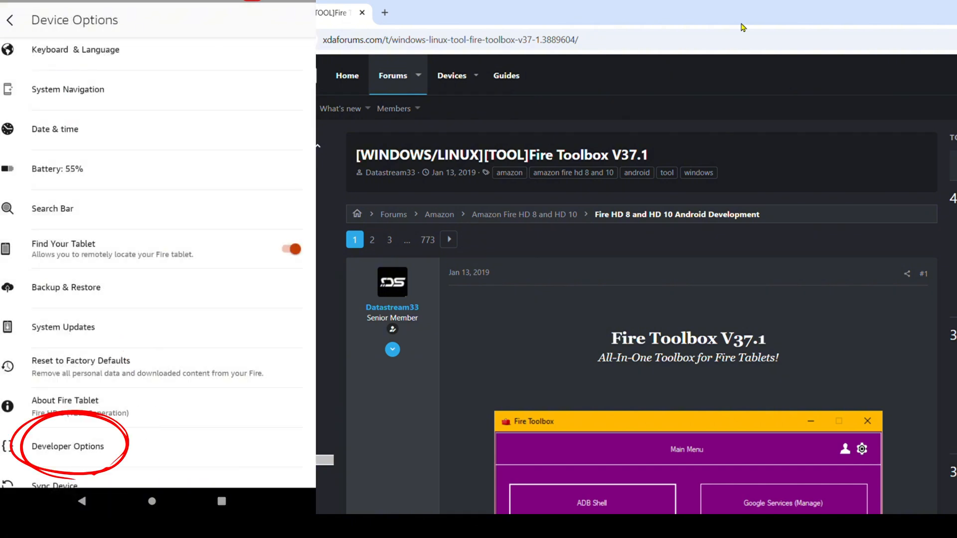
- Turn on and allow USB debugging in Developer Options, then return to the home screen
left_click(68, 446)
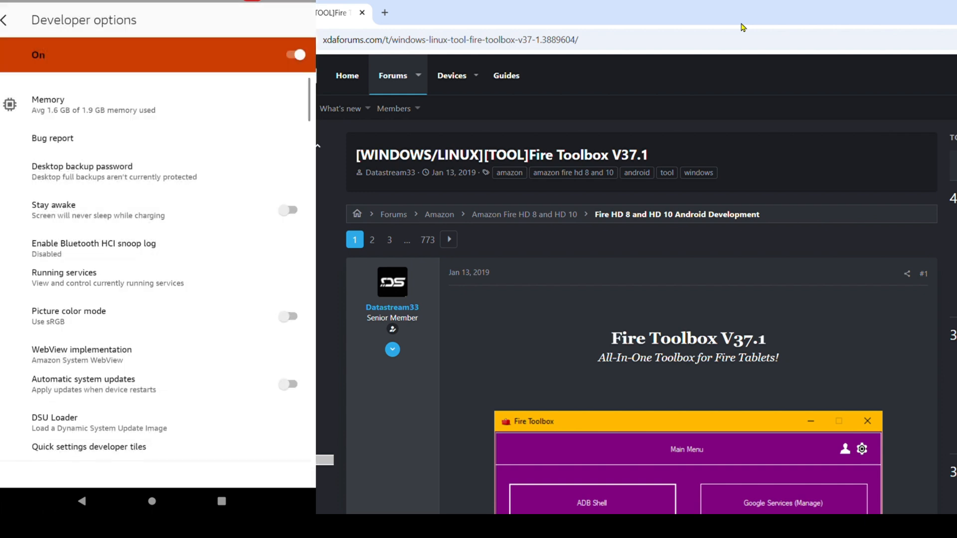
scroll("down", 3)
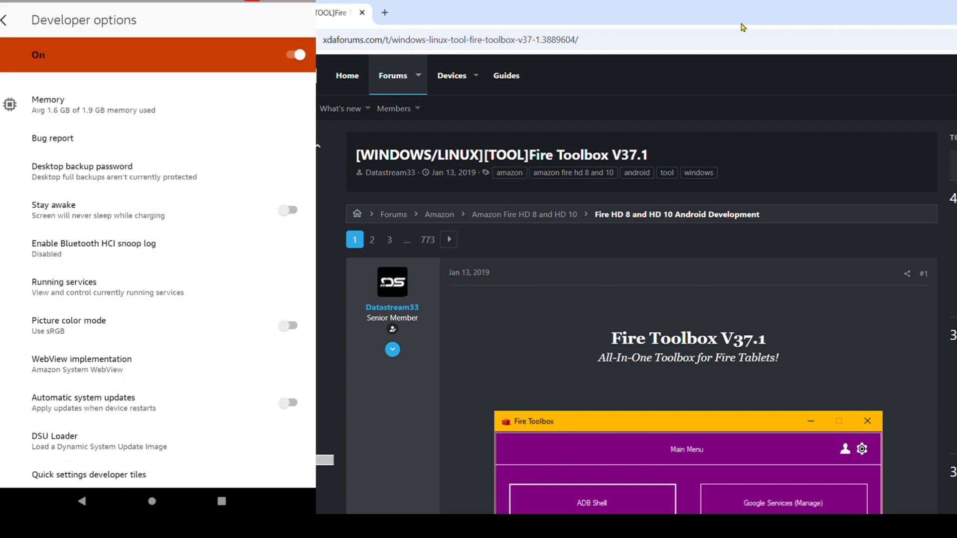
scroll("down", 3)
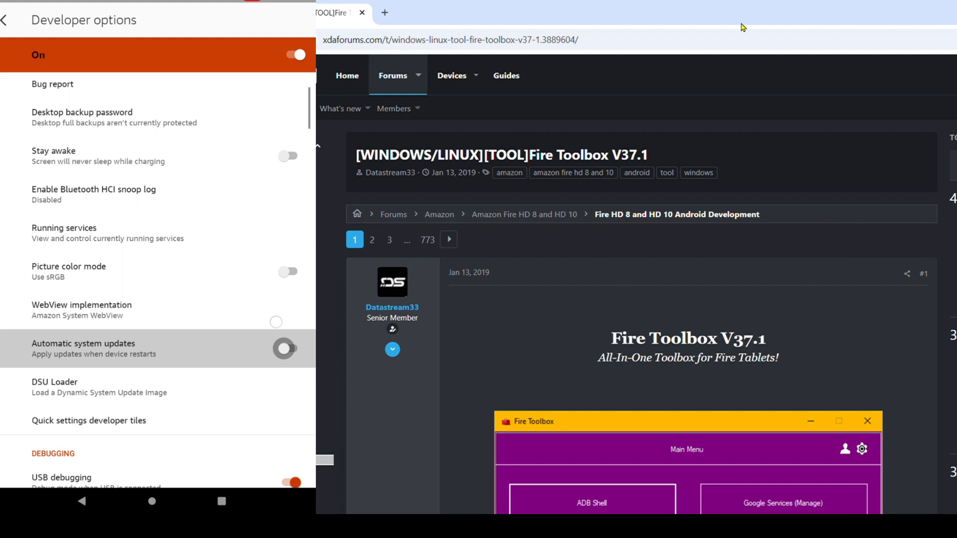
scroll("down", 3)
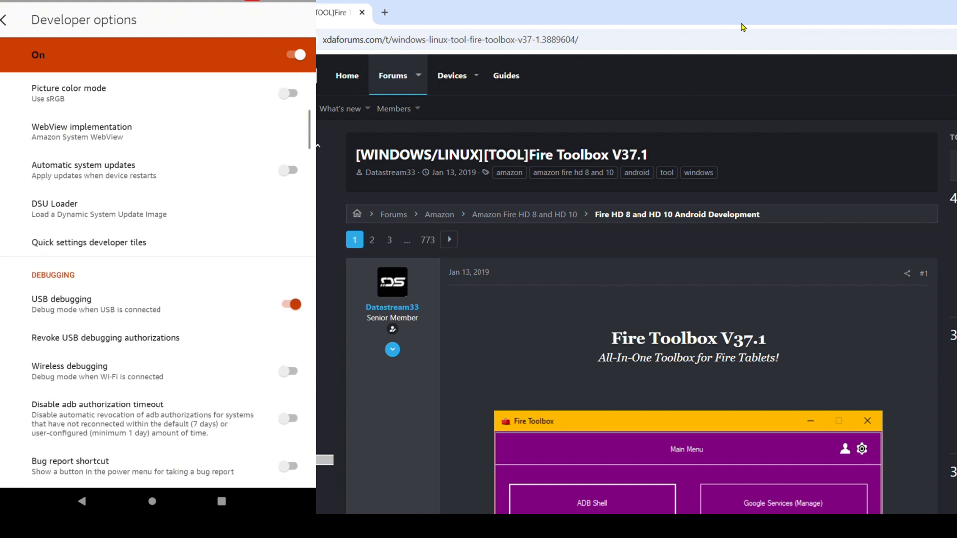
left_click(290, 305)
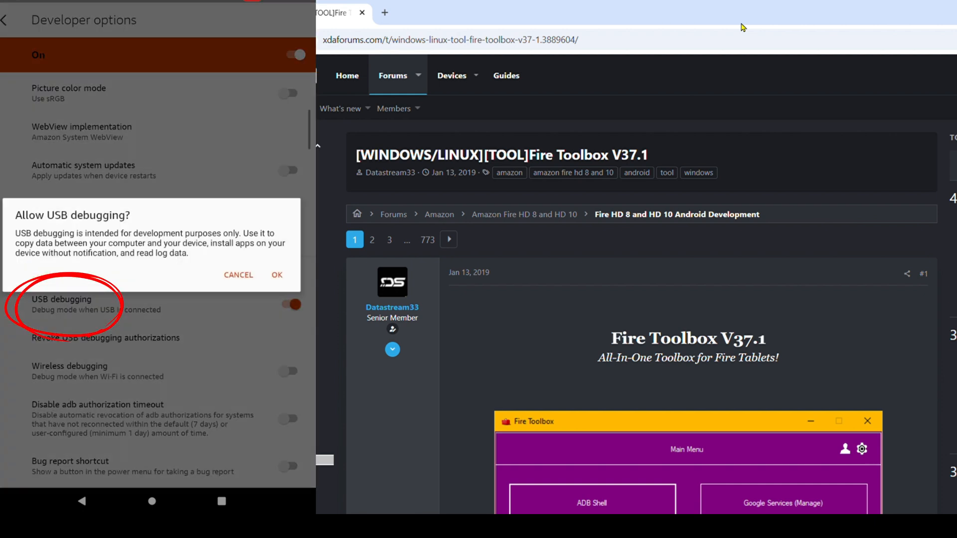
left_click(277, 275)
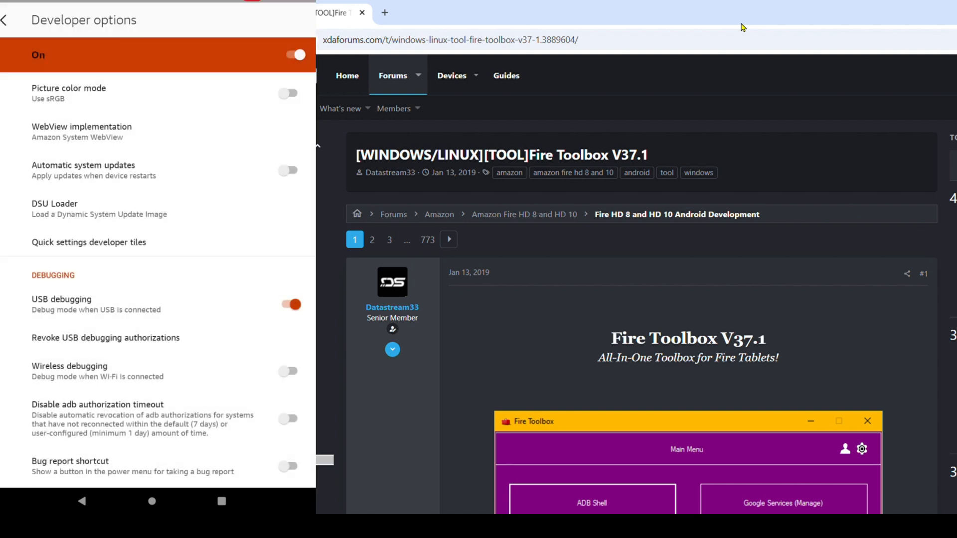
left_click(152, 501)
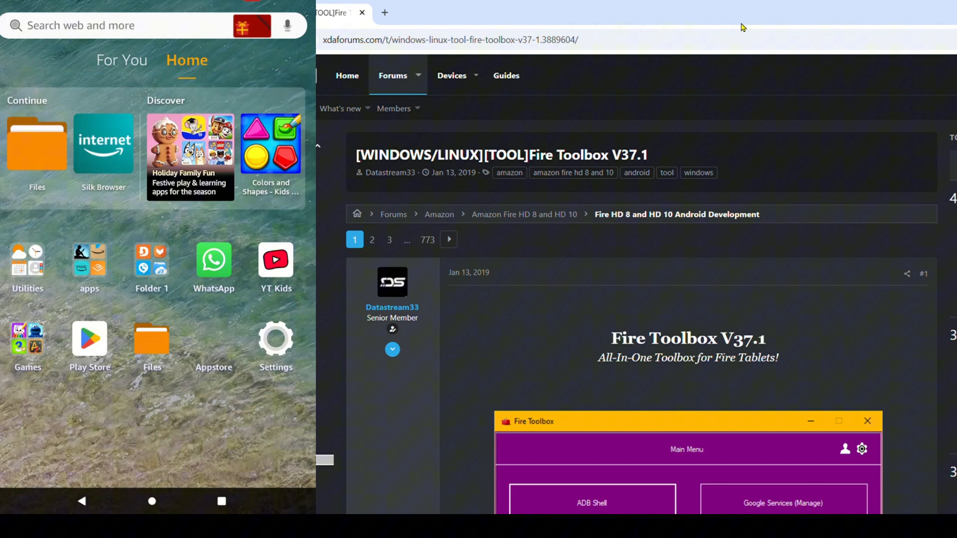
- Search the Appstore for 'alpha launcher' to list Alpha Launcher in the results
left_click(213, 343)
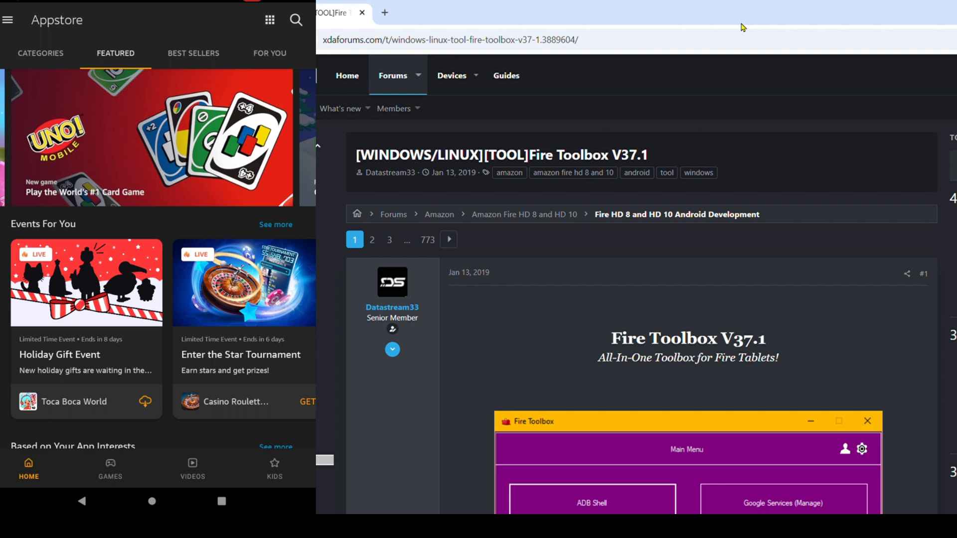
left_click(295, 20)
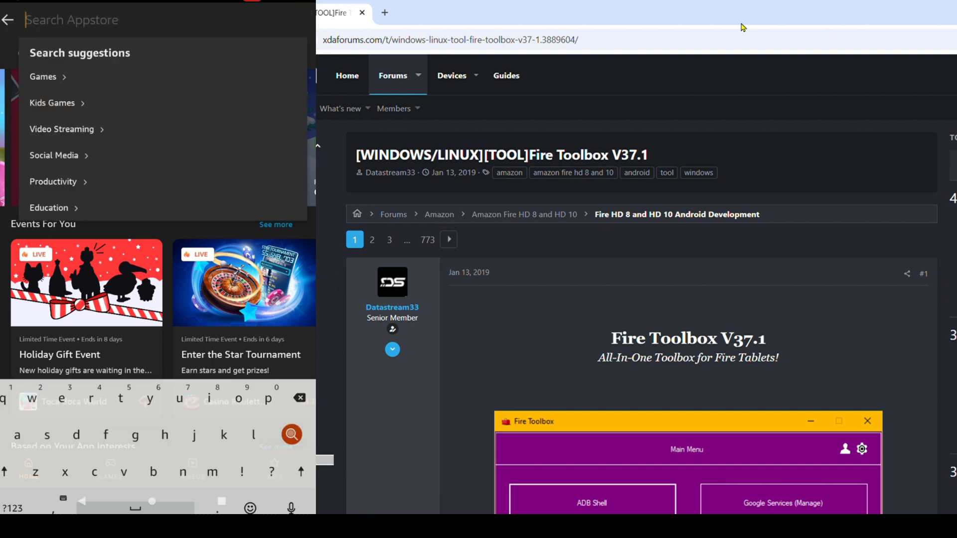
type("alpha")
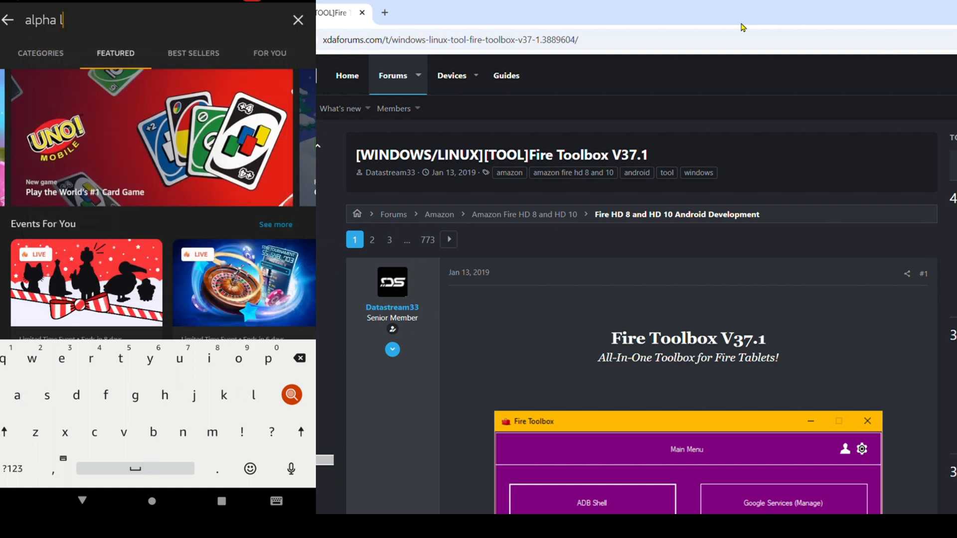
type("launch")
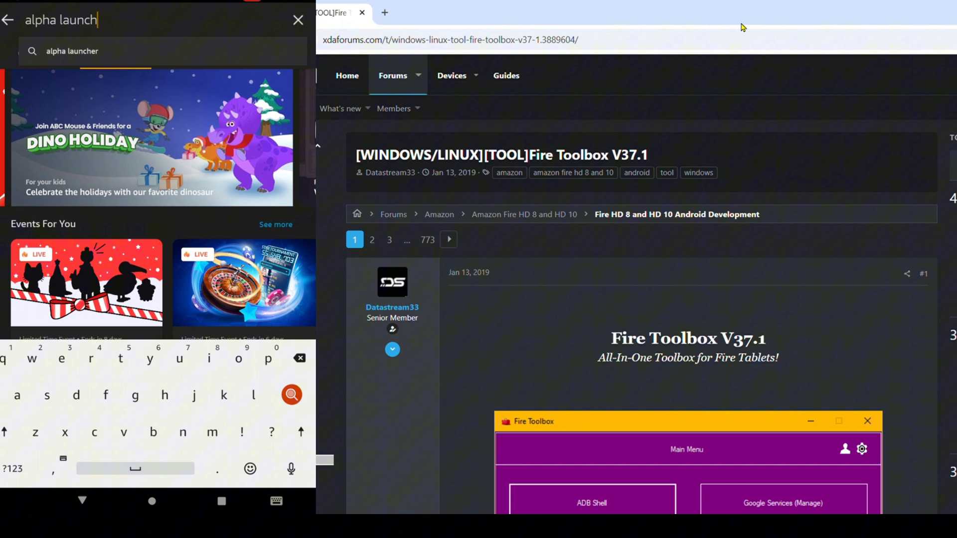
left_click(291, 395)
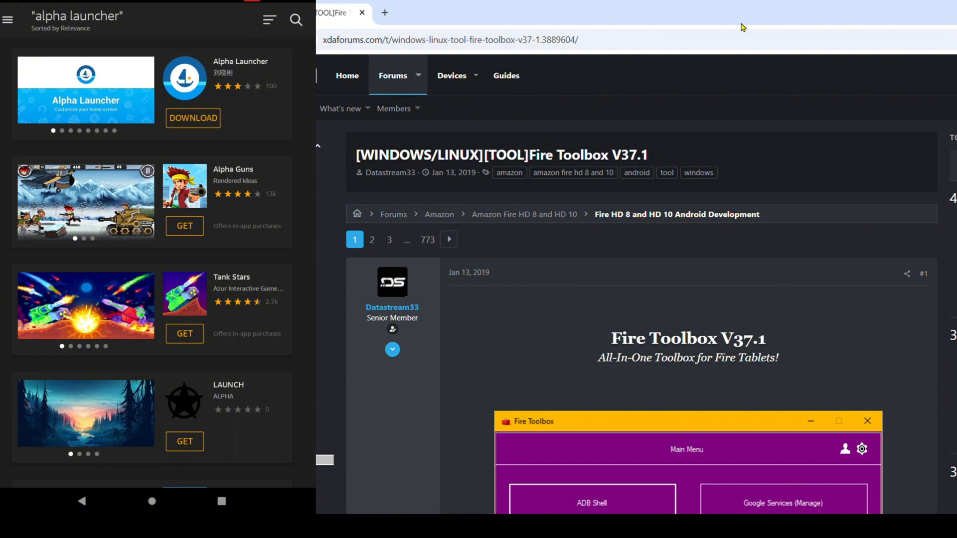
- Download and install Alpha Launcher from its search result
left_click(193, 118)
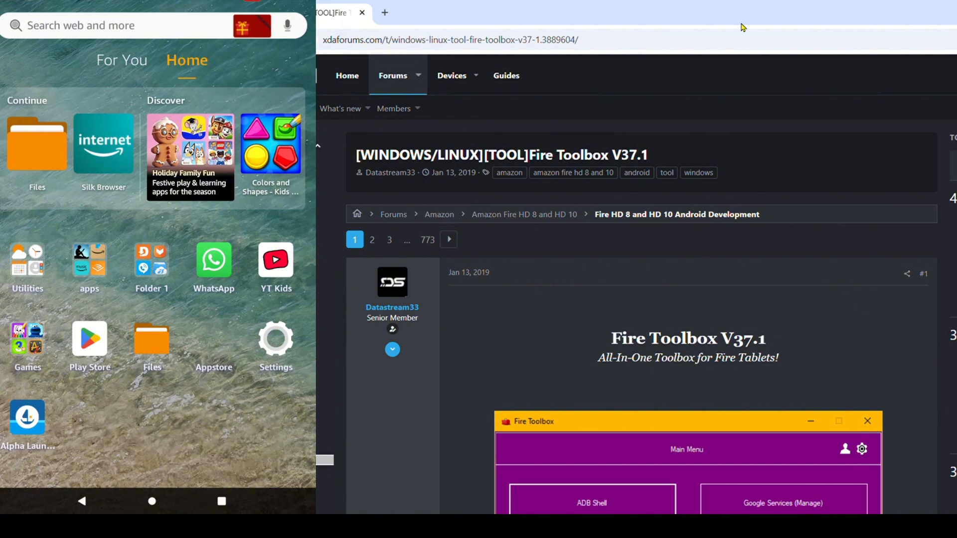
mouse_move(622, 207)
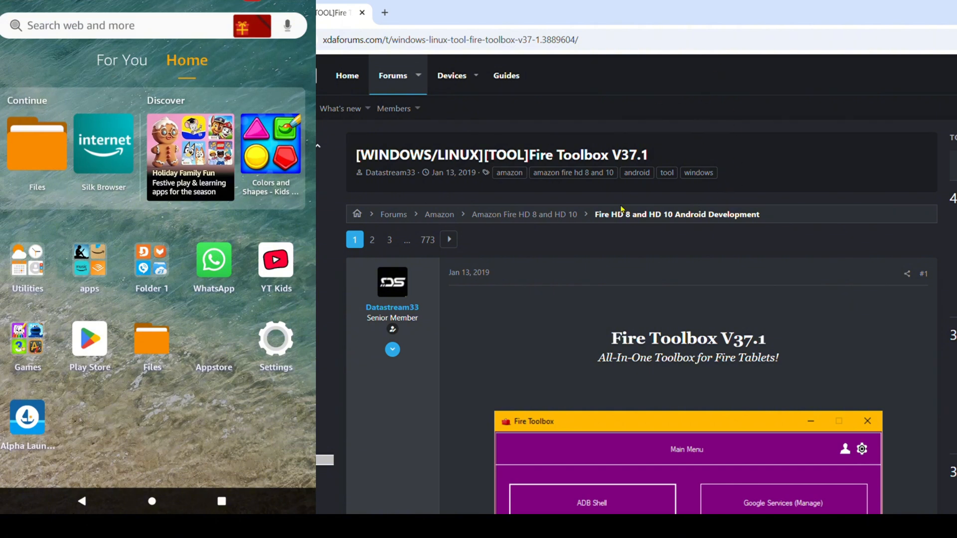
- Scroll the Fire Toolbox XDA thread down to its Downloads section with the Windows V37.1 link
left_click(451, 40)
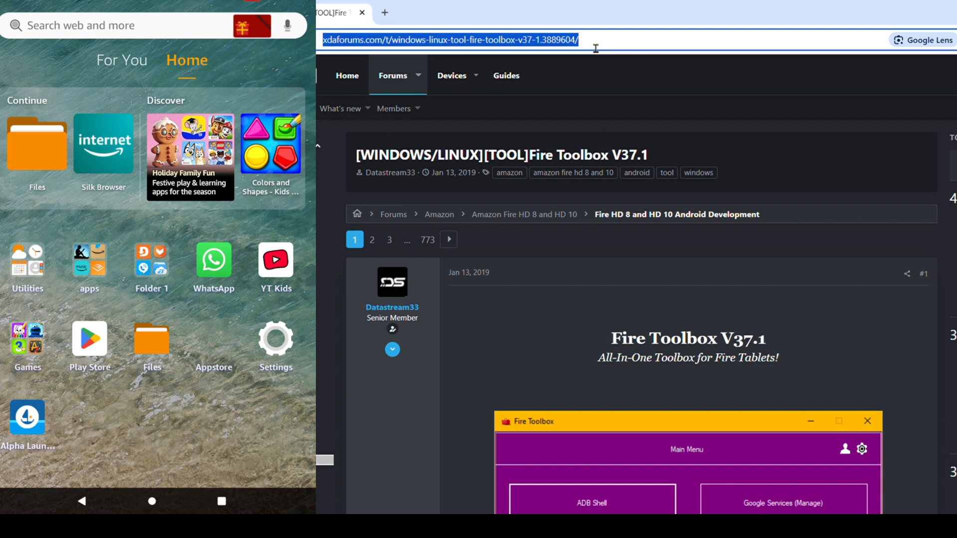
mouse_move(602, 222)
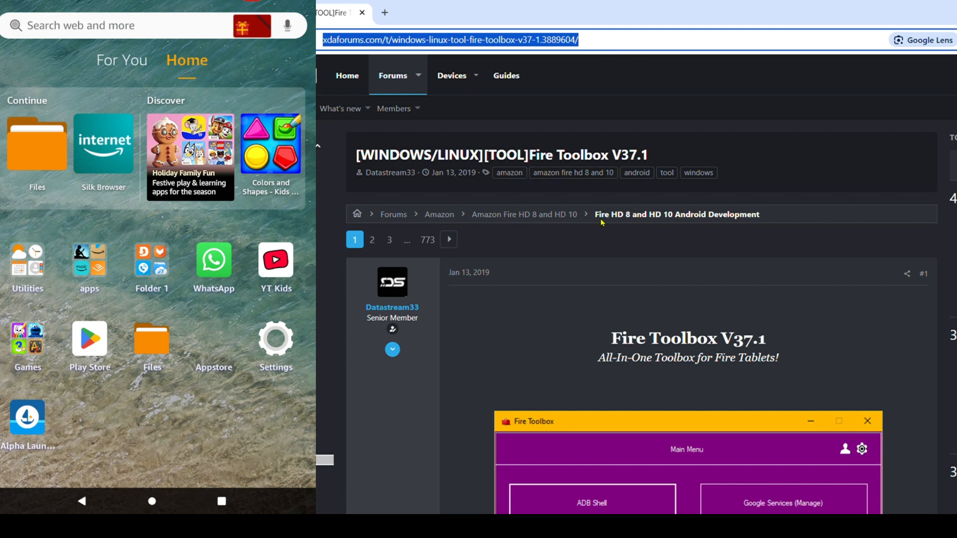
mouse_move(638, 265)
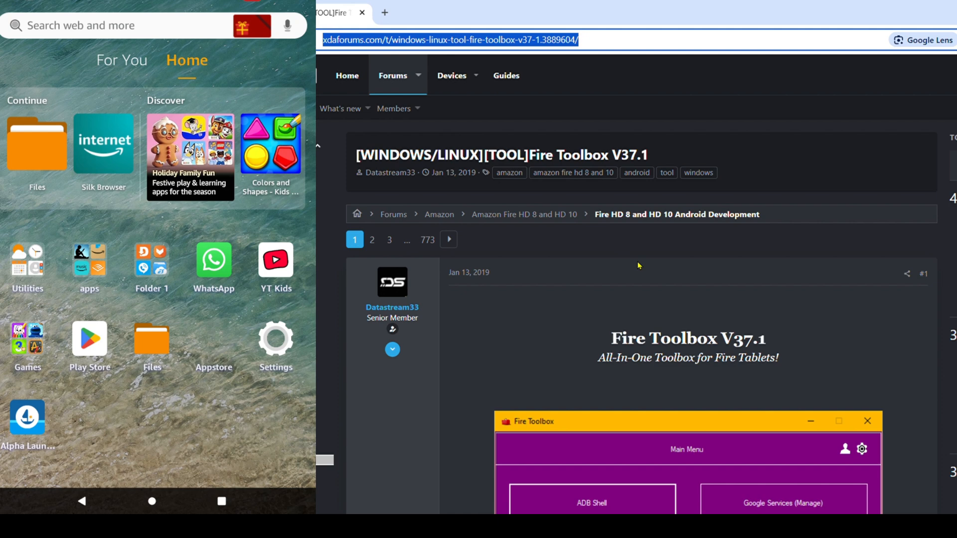
scroll("down", 3)
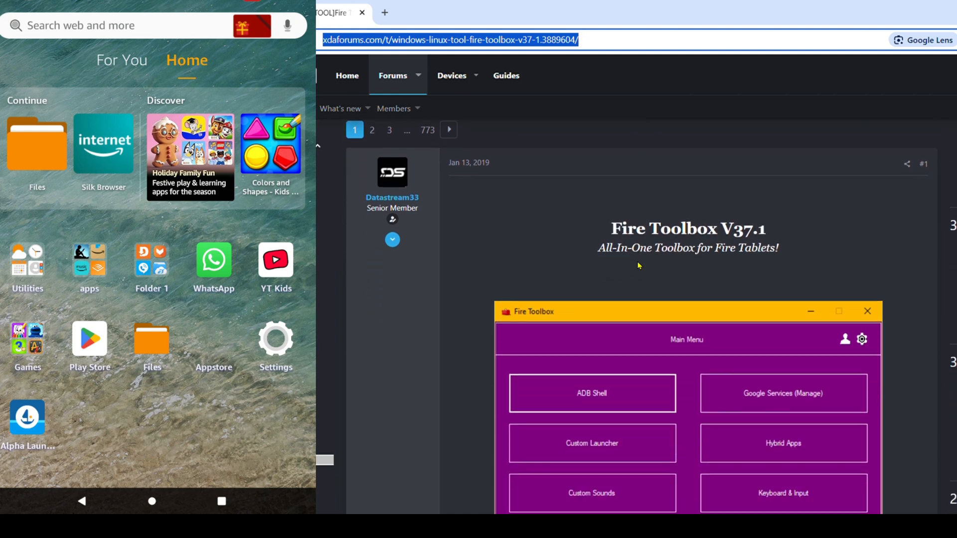
scroll("down", 3)
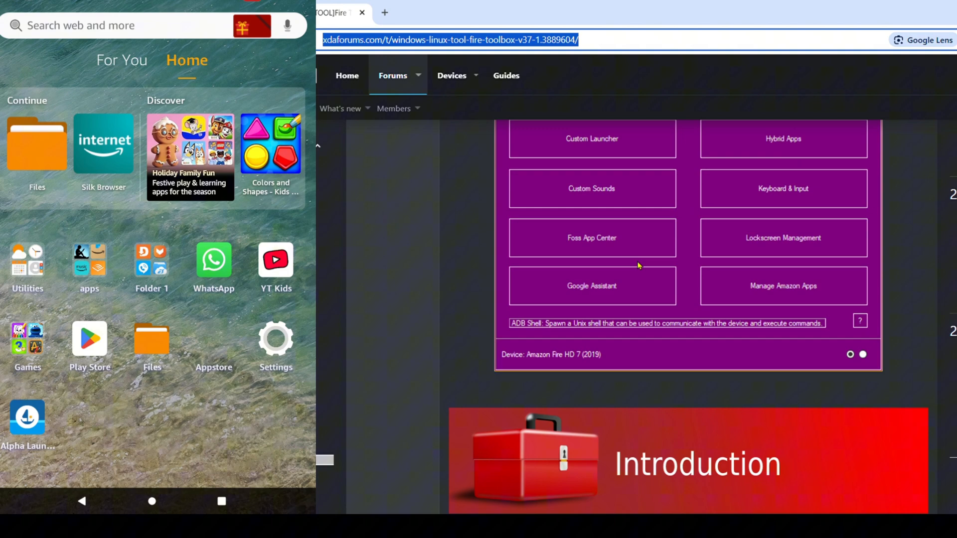
scroll("down", 3)
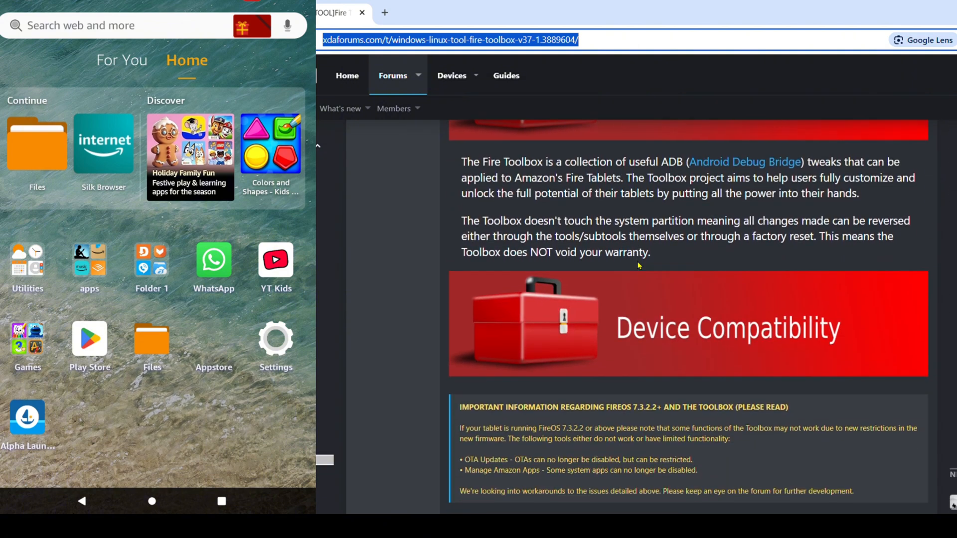
scroll("down", 3)
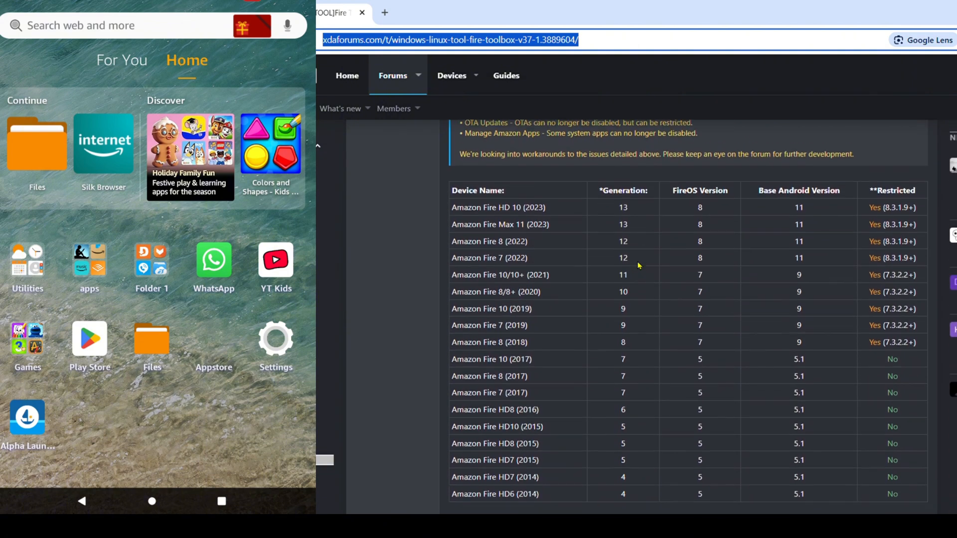
scroll("down", 3)
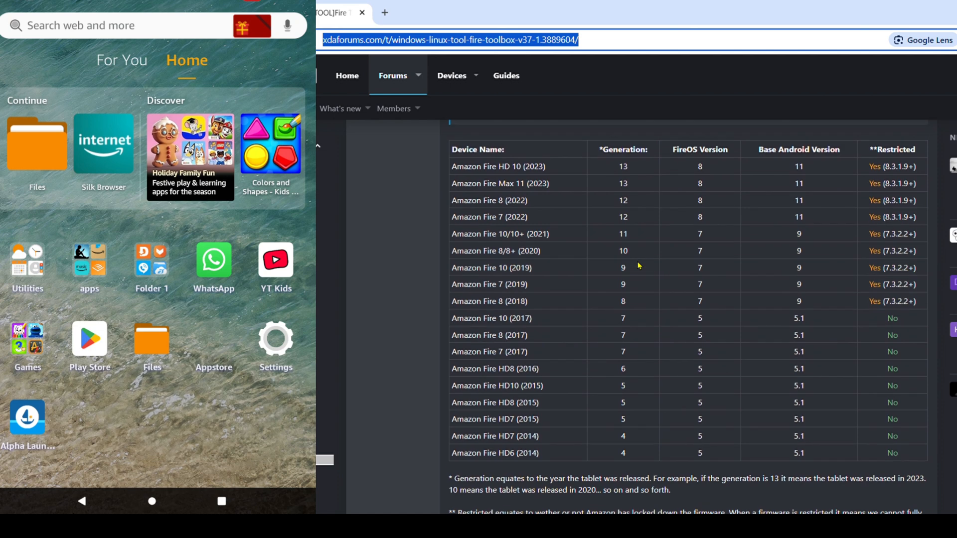
scroll("down", 3)
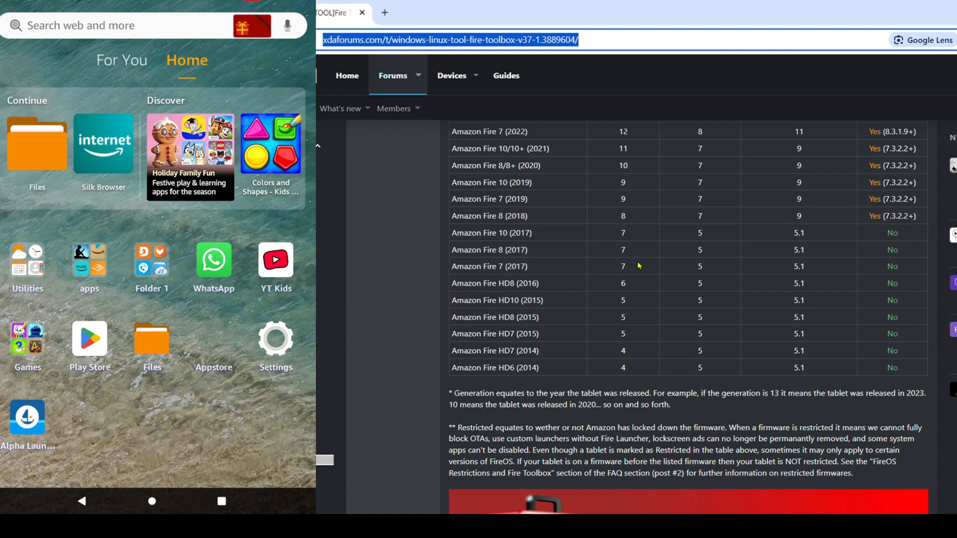
scroll("down", 3)
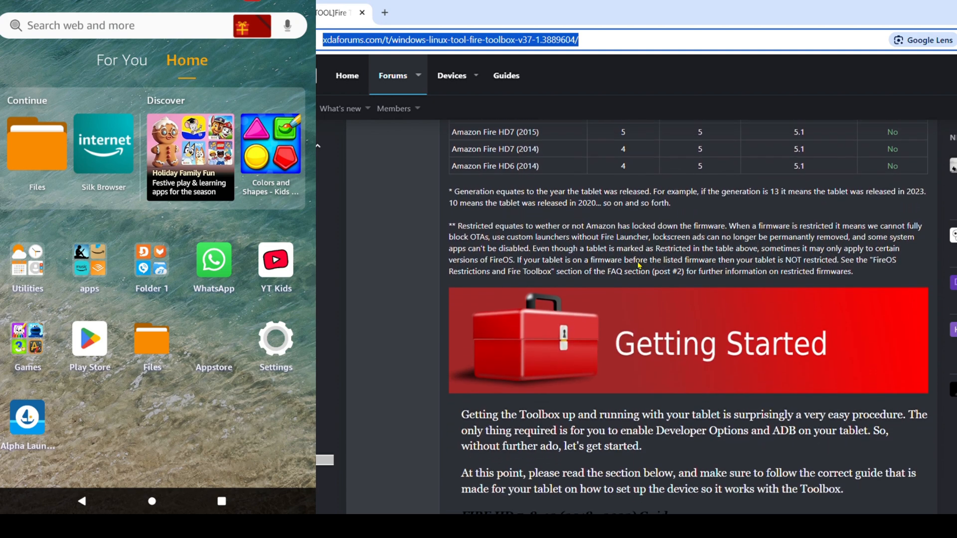
scroll("down", 3)
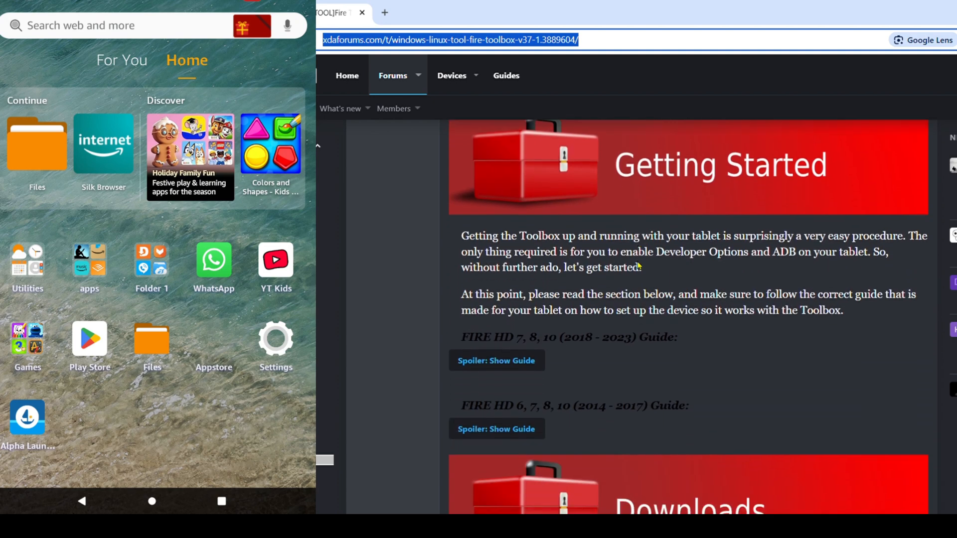
scroll("down", 3)
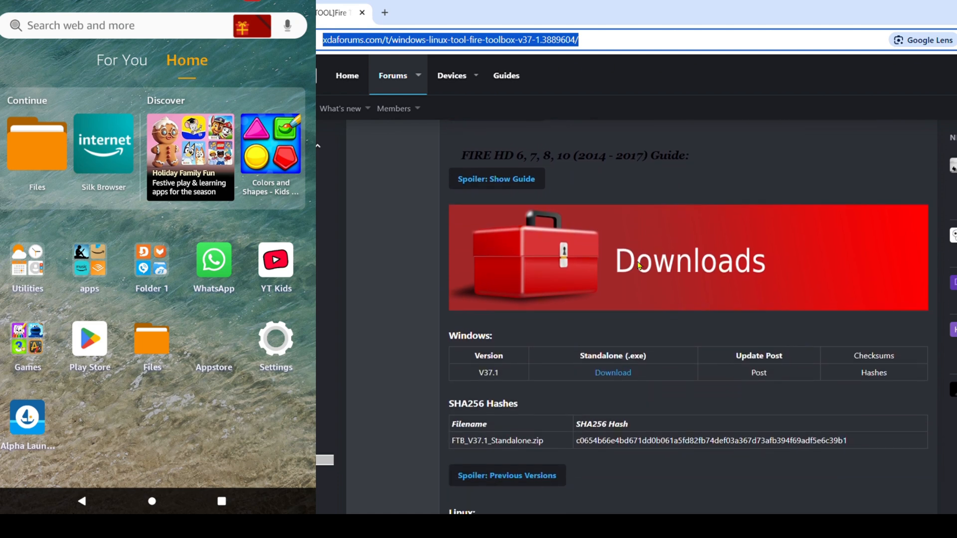
scroll("down", 3)
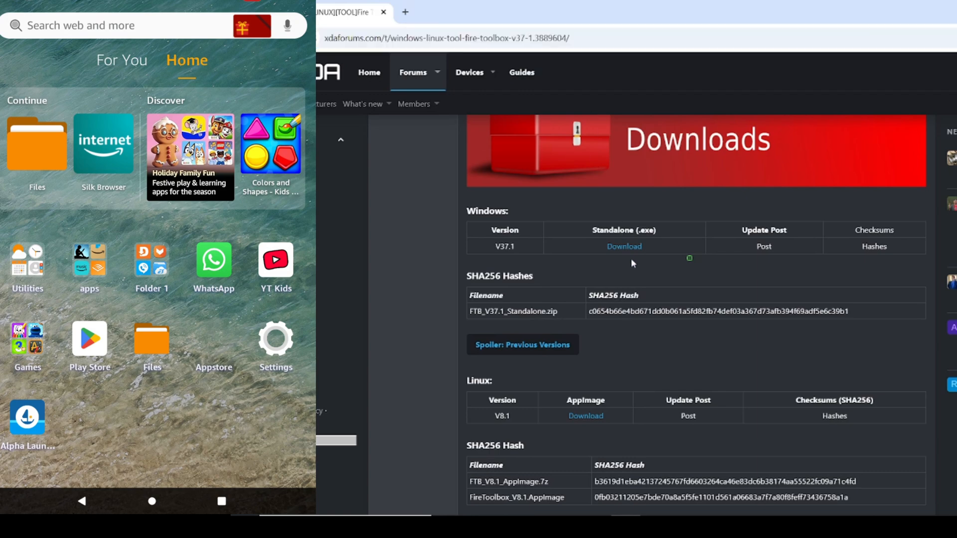
mouse_move(636, 253)
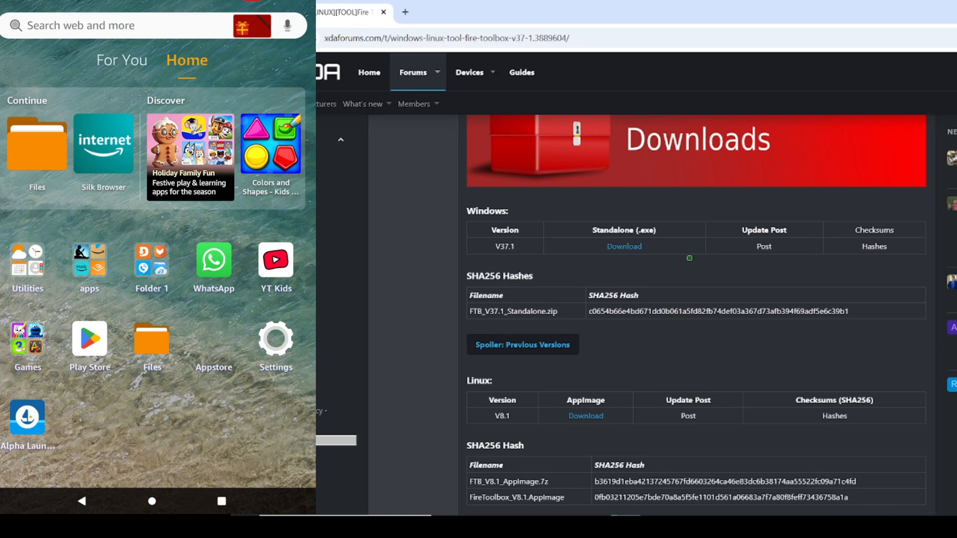
mouse_move(779, 193)
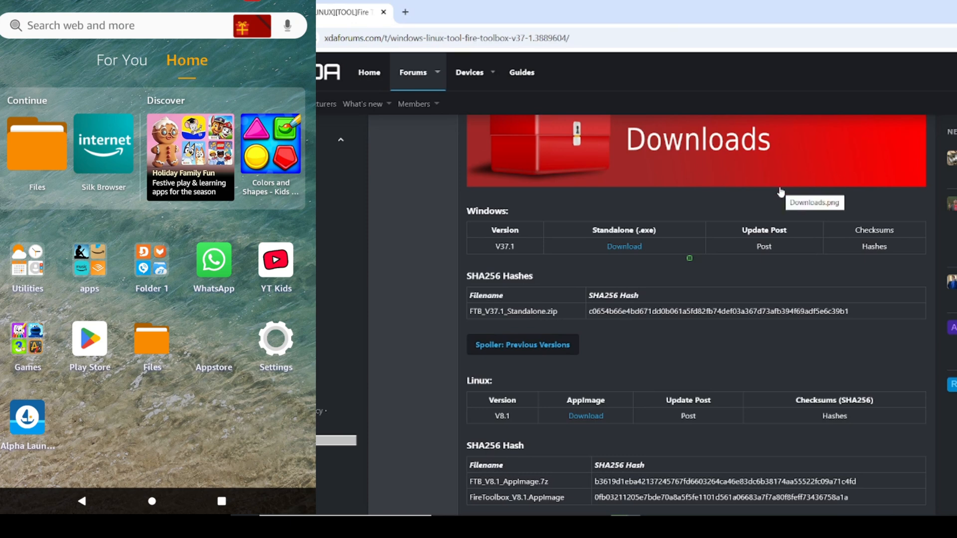
mouse_move(662, 237)
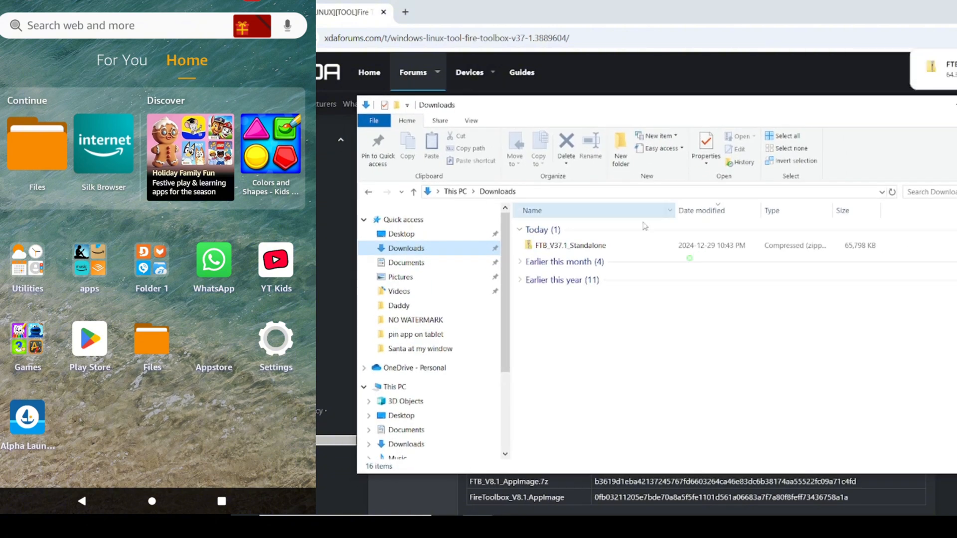
mouse_move(571, 247)
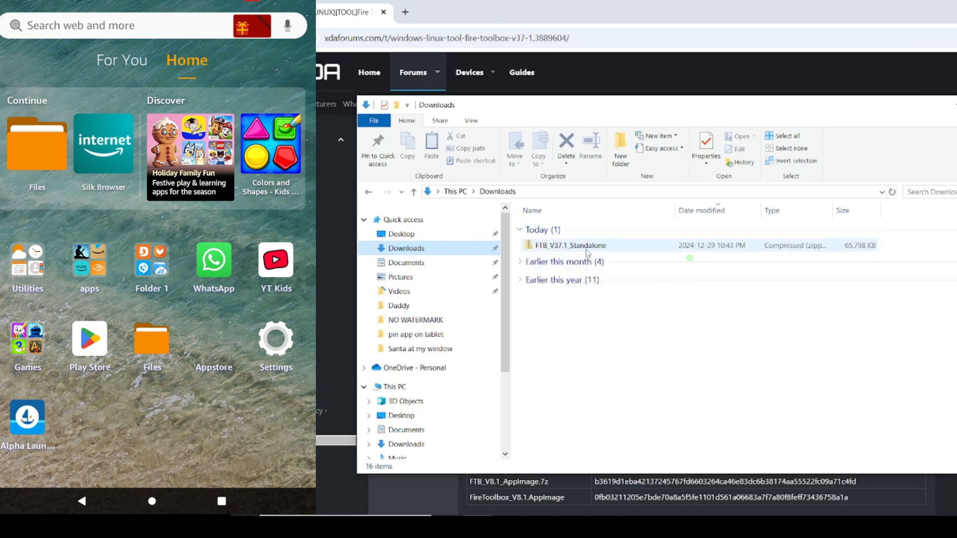
mouse_move(585, 252)
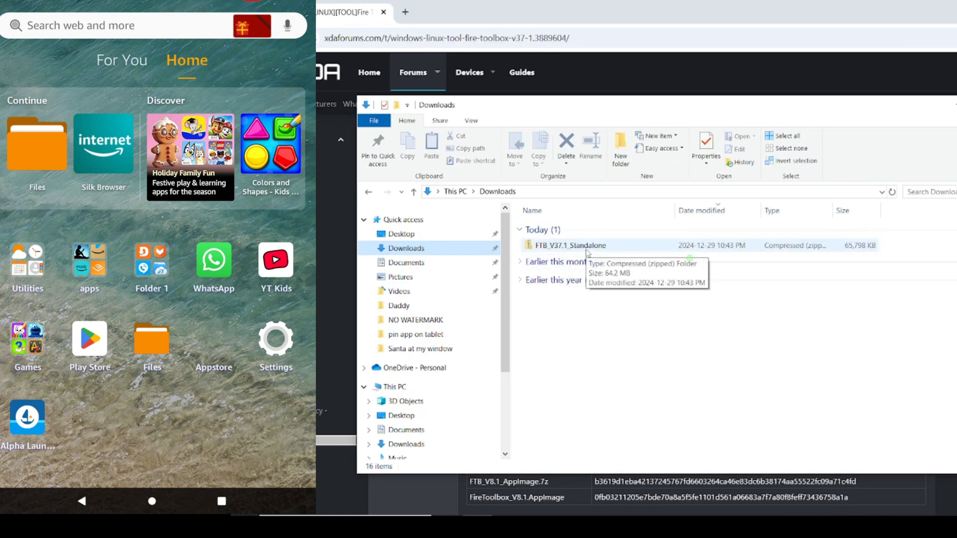
- Extract the Fire Toolbox zip into the FTB_V37.1_Standalone folder in Downloads
double_click(566, 245)
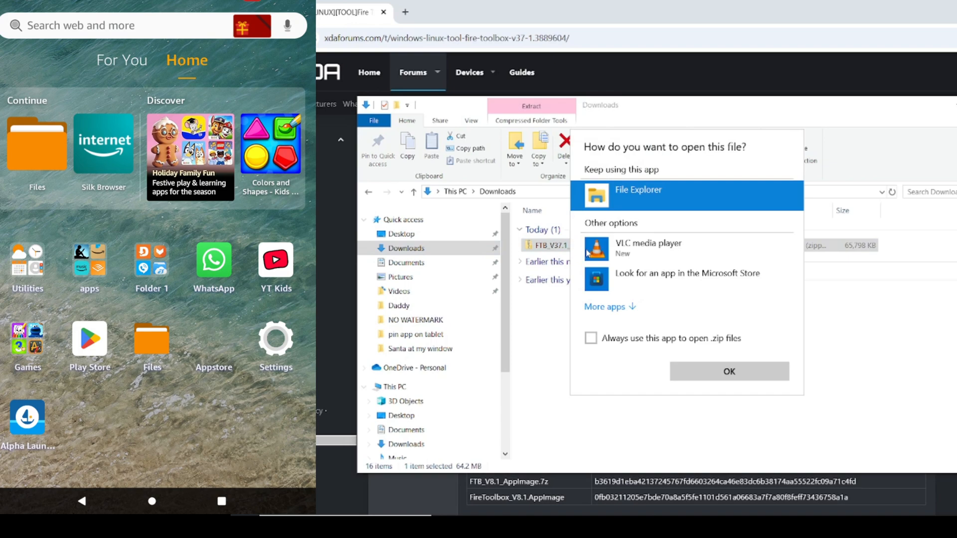
mouse_move(654, 264)
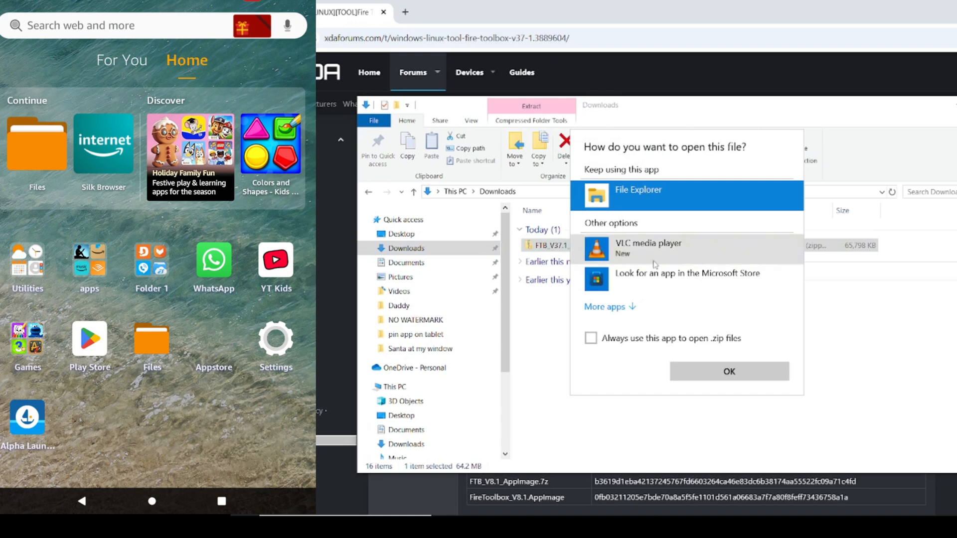
left_click(729, 371)
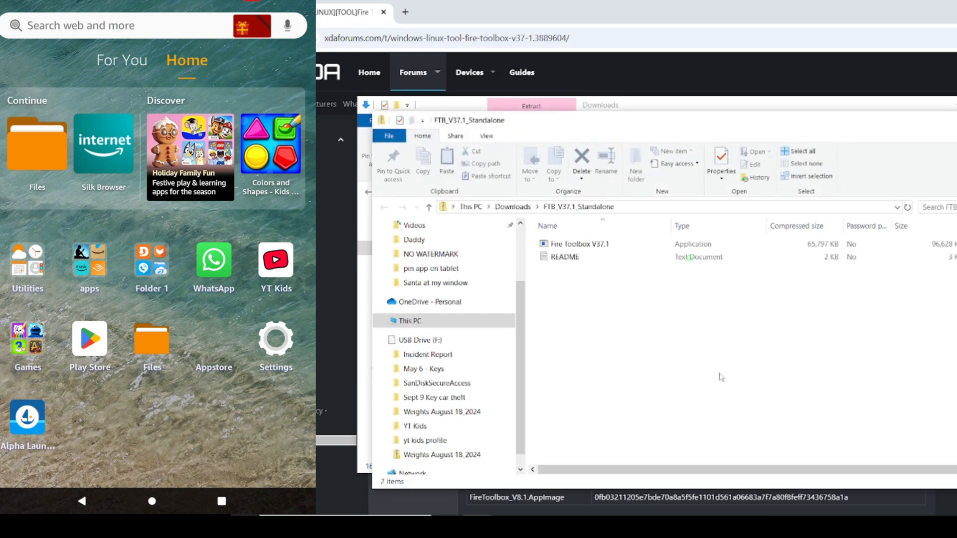
left_click(580, 243)
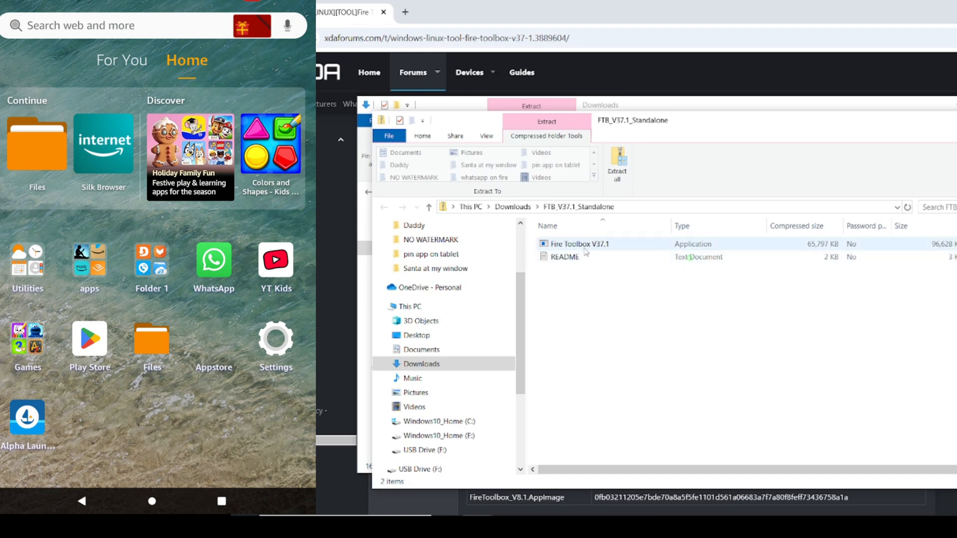
double_click(579, 243)
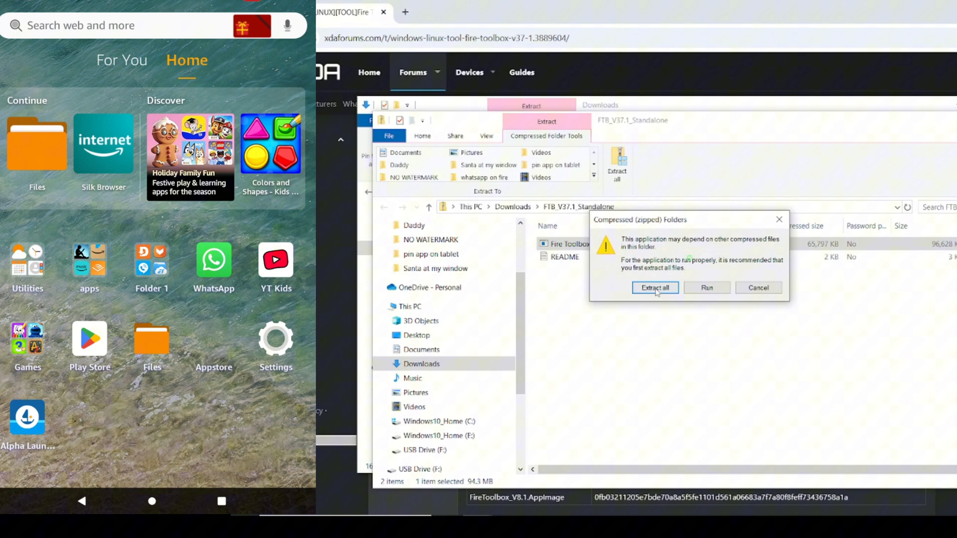
left_click(654, 287)
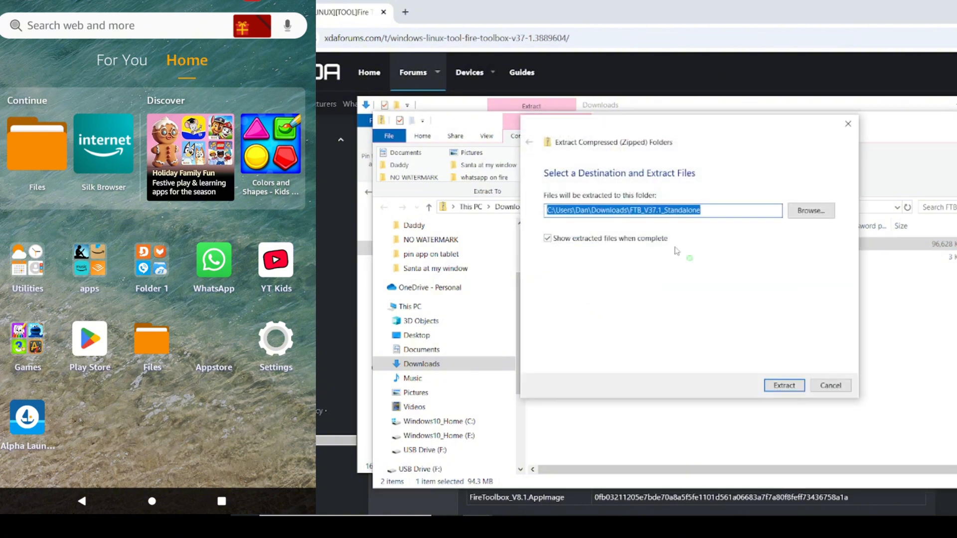
mouse_move(757, 245)
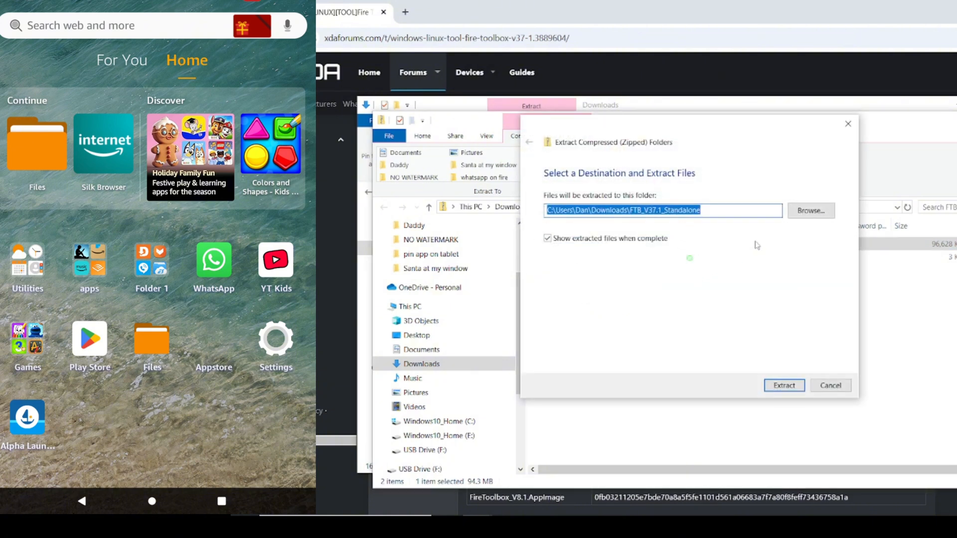
mouse_move(788, 385)
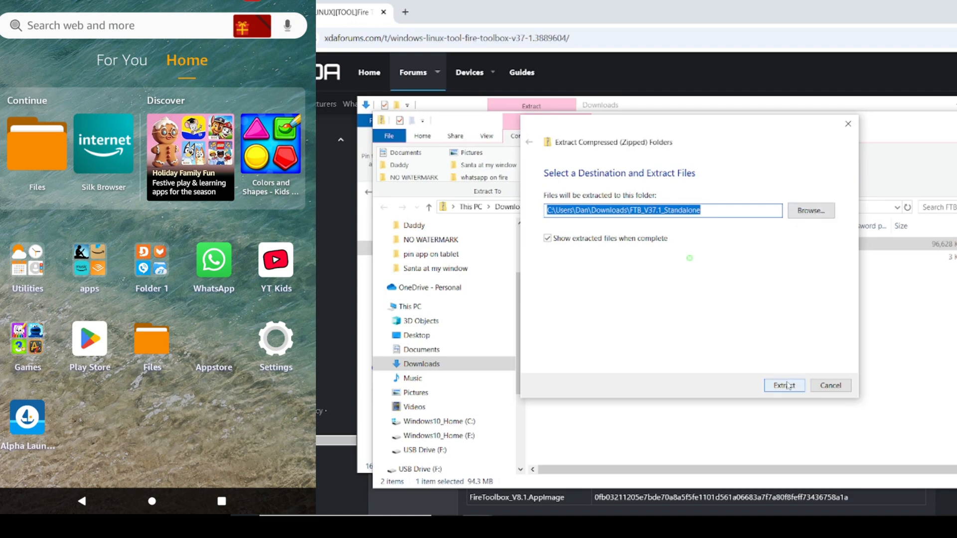
left_click(784, 385)
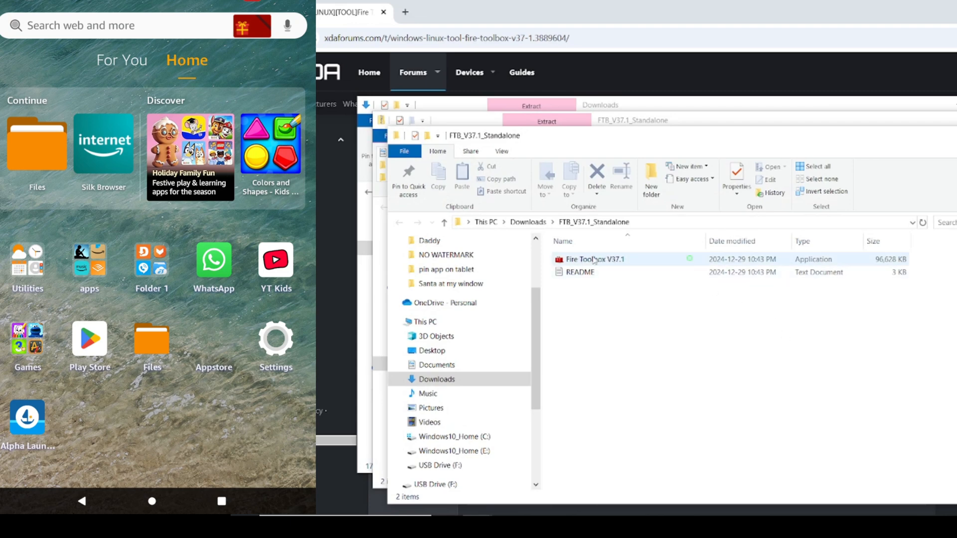
mouse_move(594, 259)
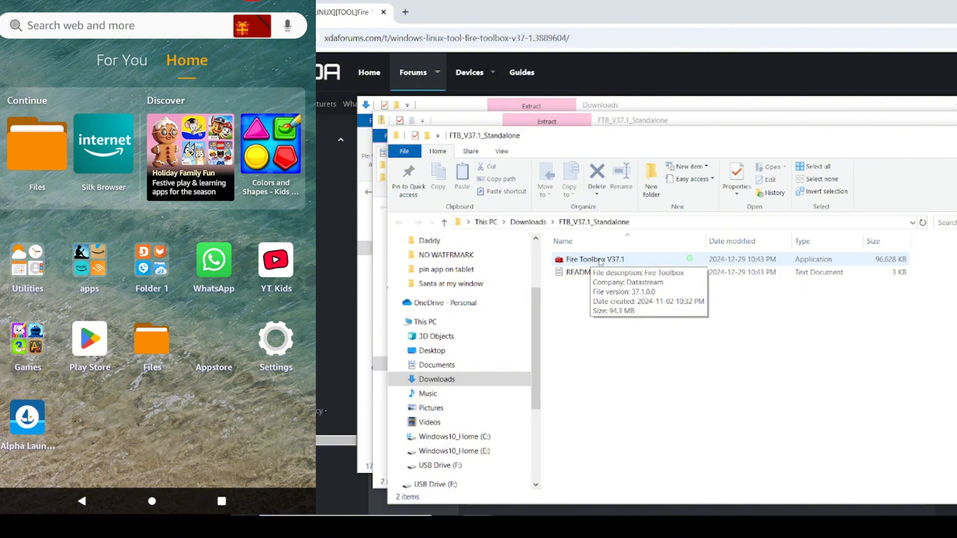
- Run the Fire Toolbox V37.1 application from the extracted folder
left_click(595, 259)
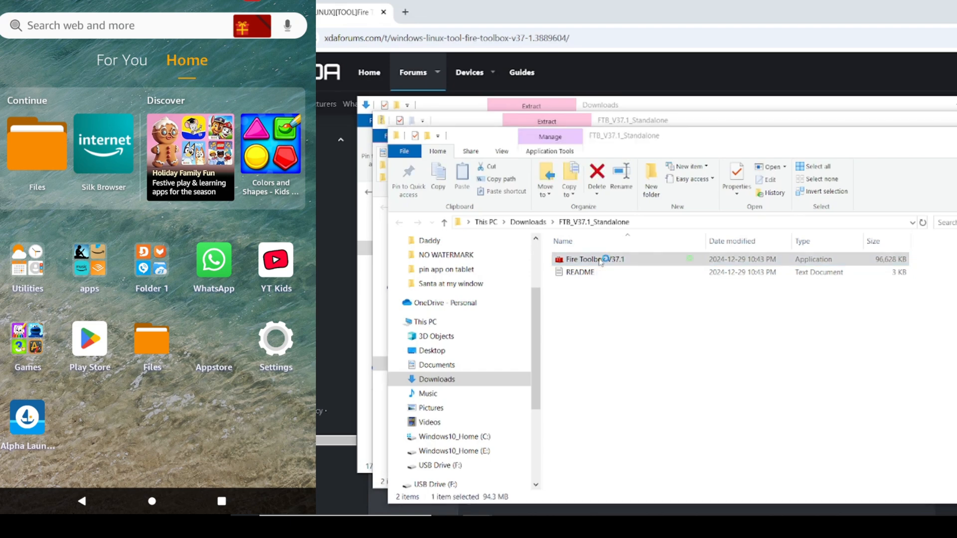
double_click(594, 259)
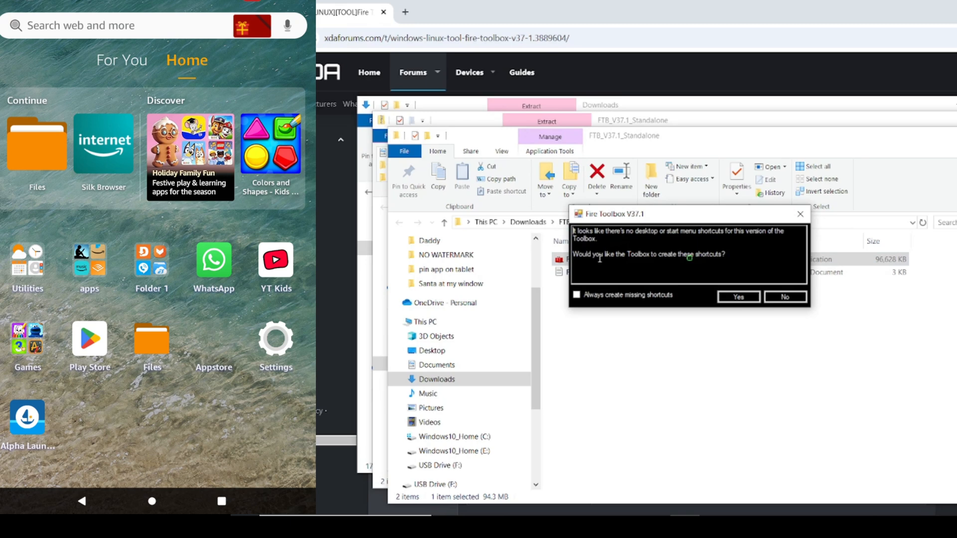
mouse_move(659, 257)
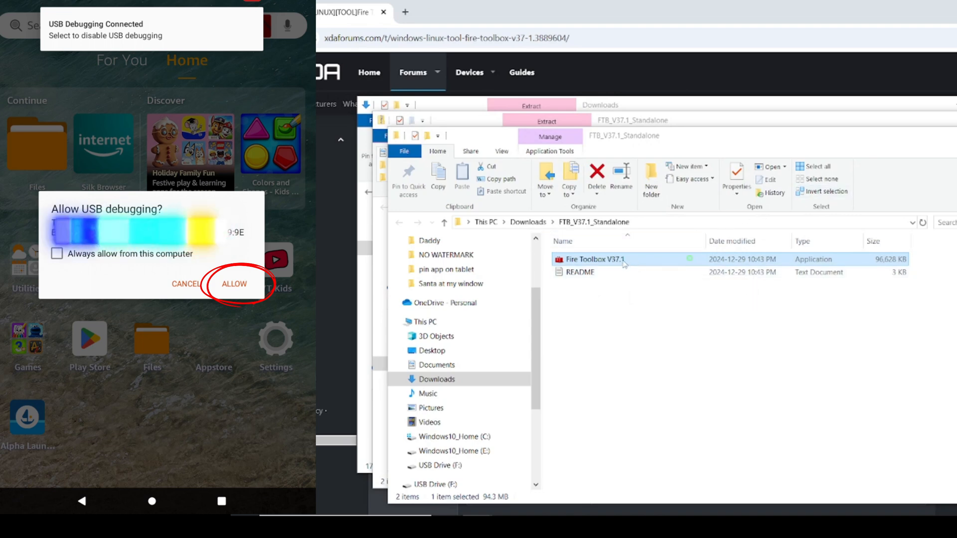
mouse_move(612, 265)
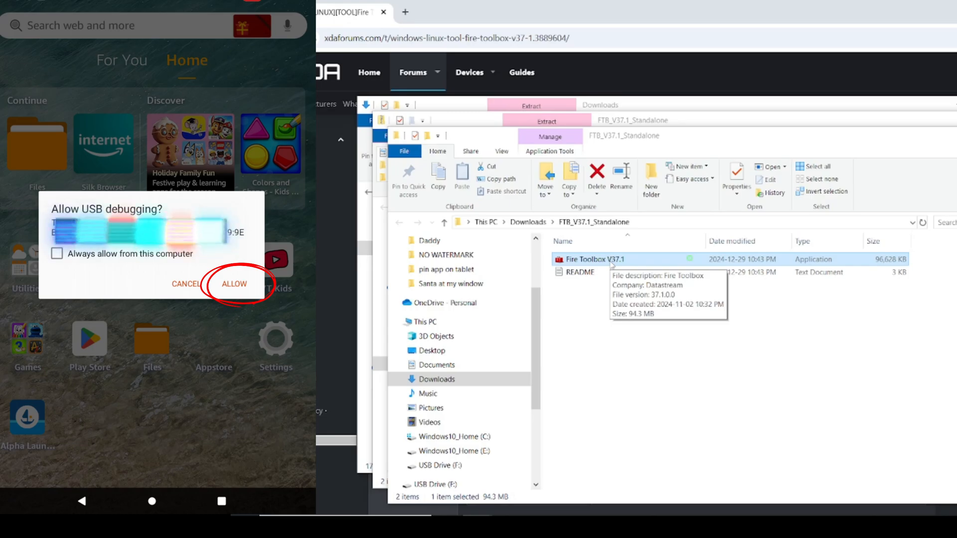
- Permit USB debugging from this computer and check the tablet's notifications and quick settings
left_click(234, 284)
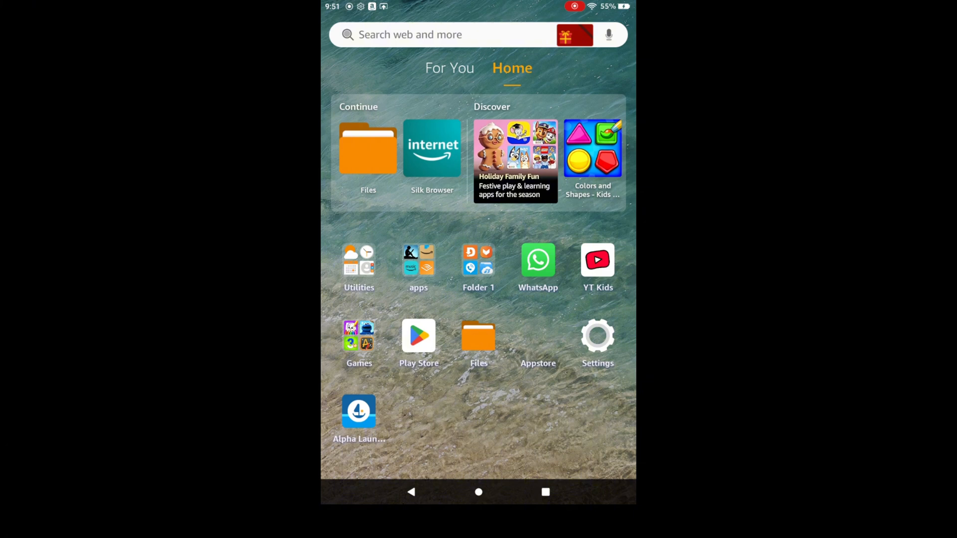
left_click_drag(479, 6, 479, 244)
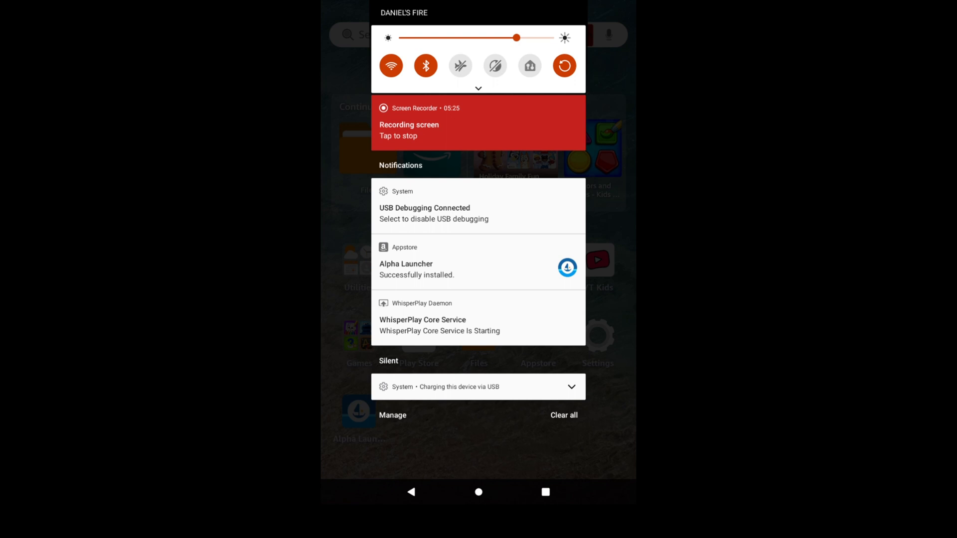
left_click(479, 89)
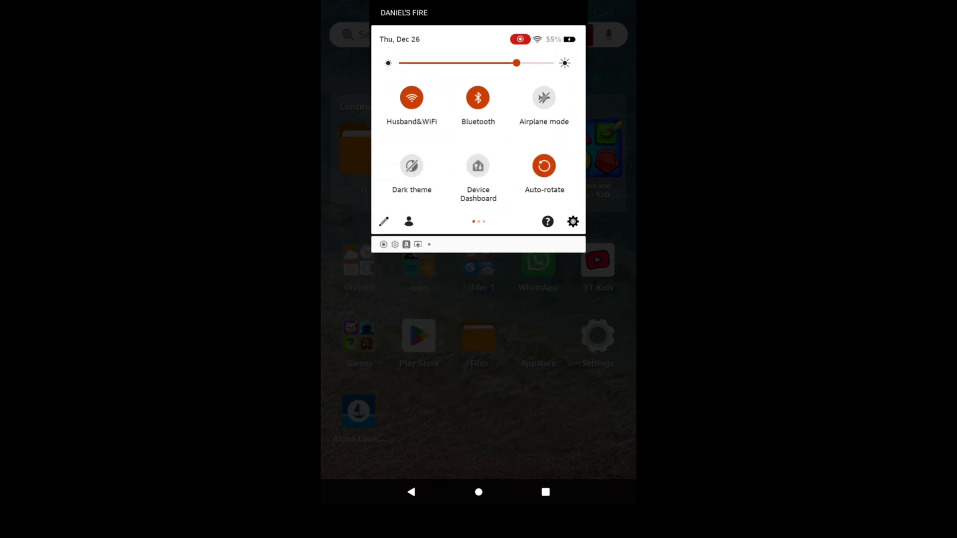
left_click(408, 221)
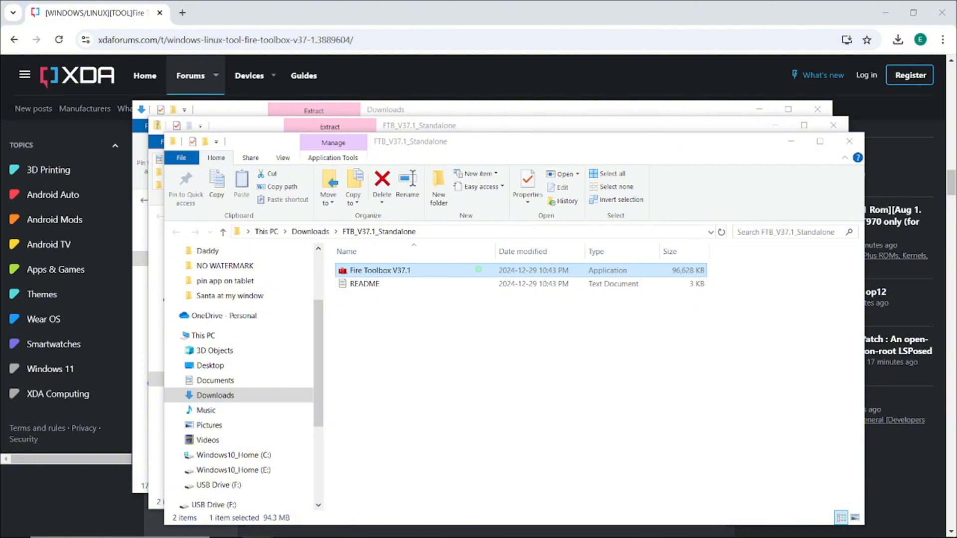
- Launch Fire Toolbox and start the welcome tour through the user selector and settings explanations
double_click(379, 270)
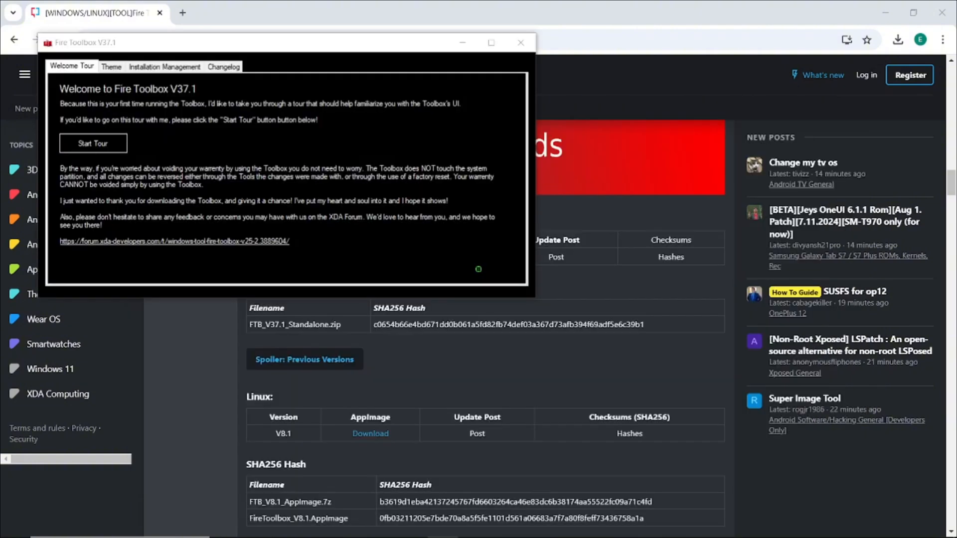
mouse_move(700, 365)
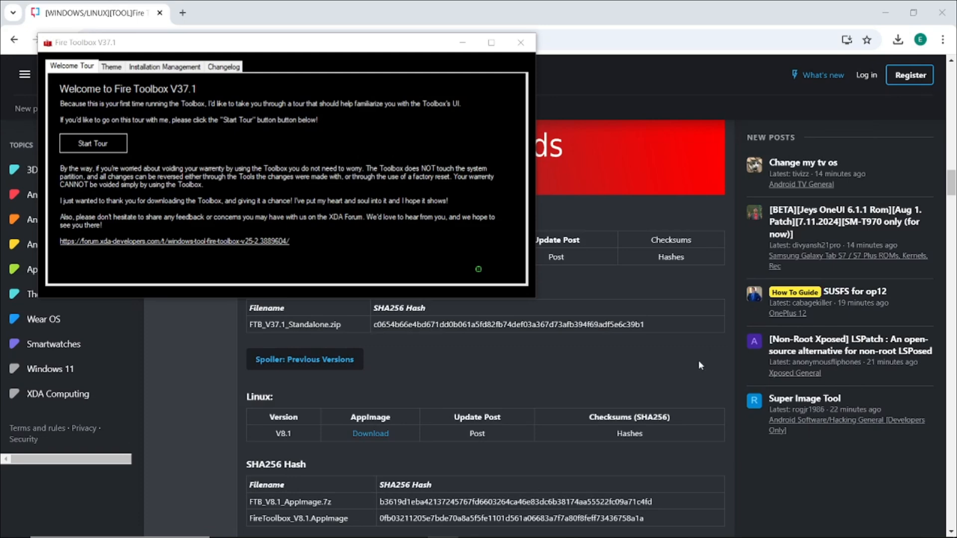
mouse_move(602, 315)
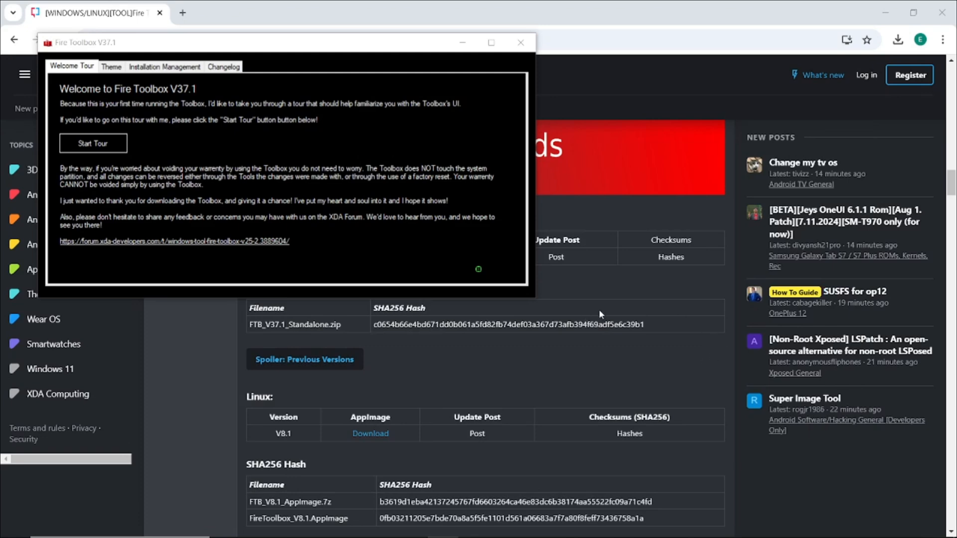
mouse_move(172, 94)
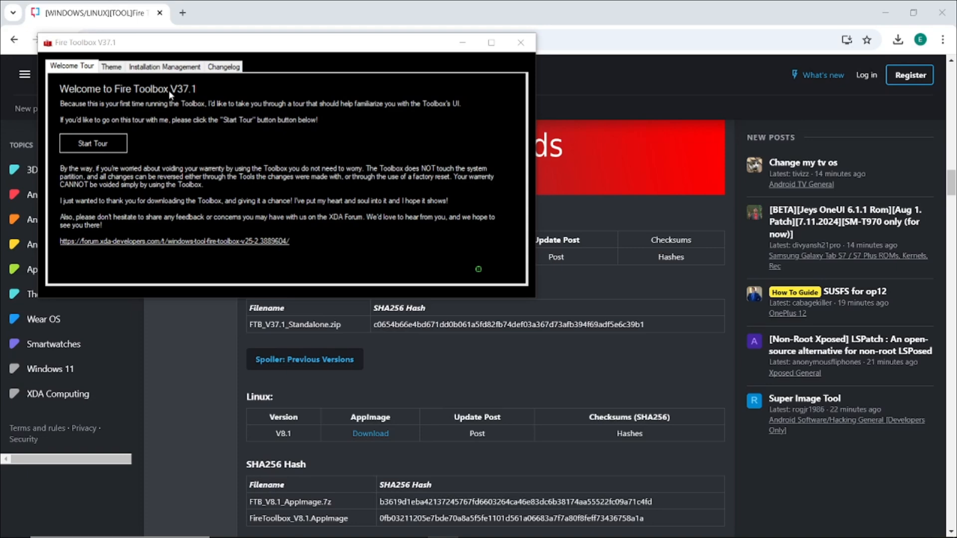
left_click(94, 144)
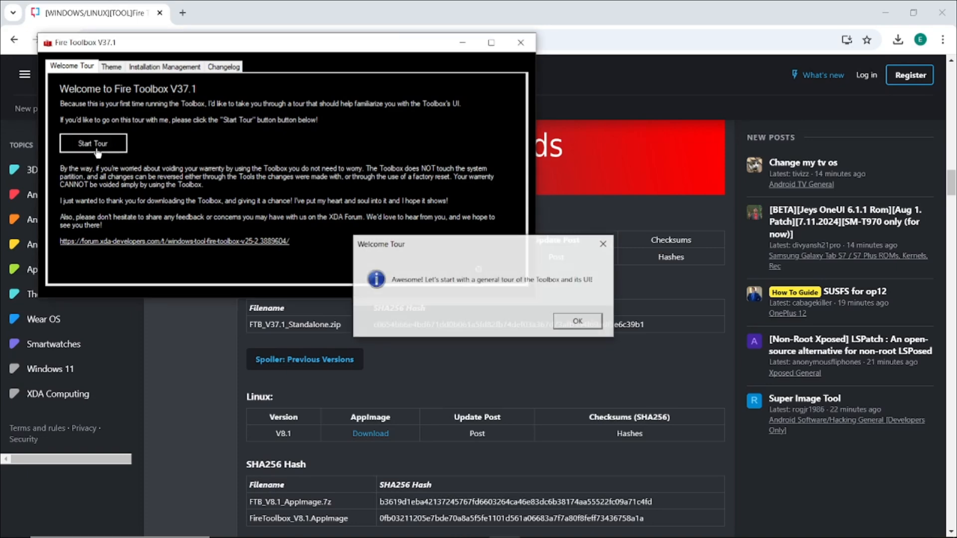
left_click(578, 321)
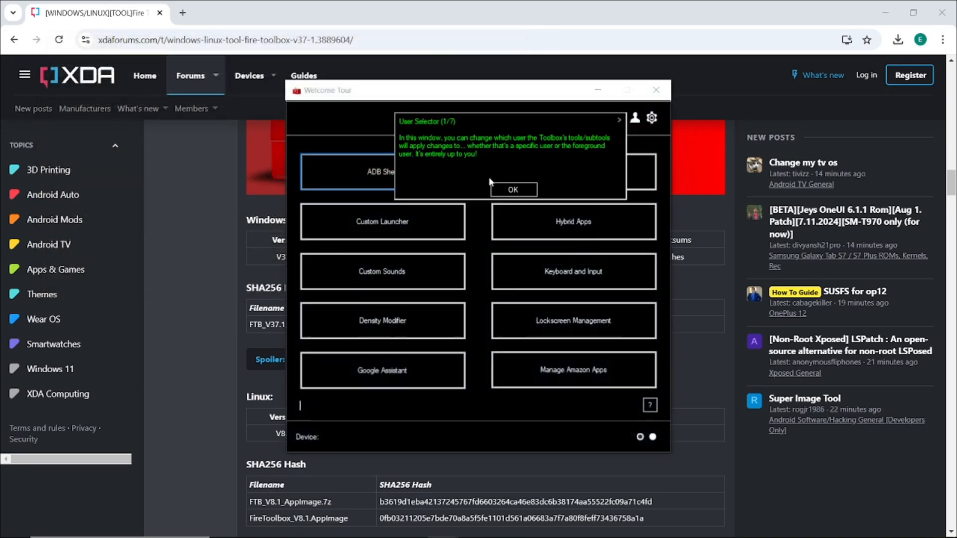
left_click(514, 190)
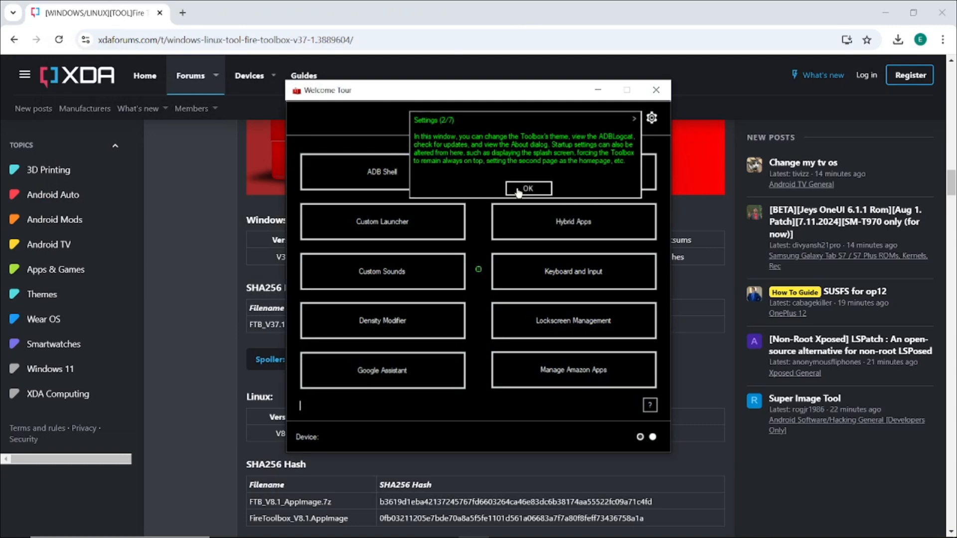
left_click(529, 188)
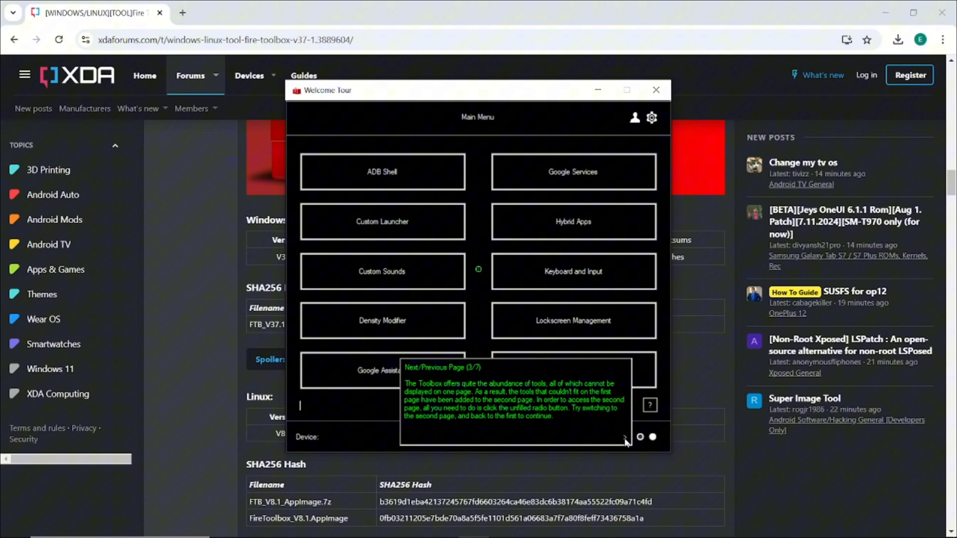
- Finish the tour past the tools pages and tool options, acknowledging the completion message
left_click(652, 437)
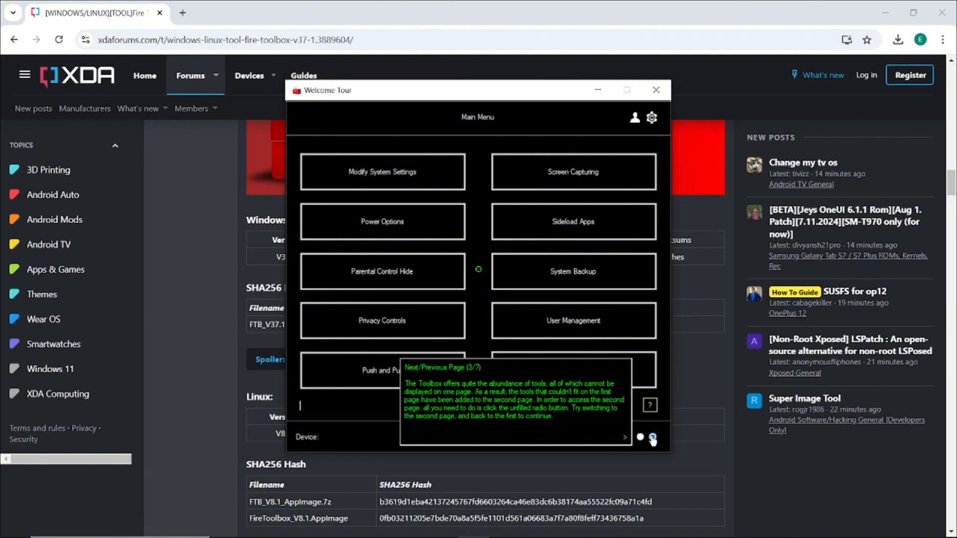
left_click(652, 438)
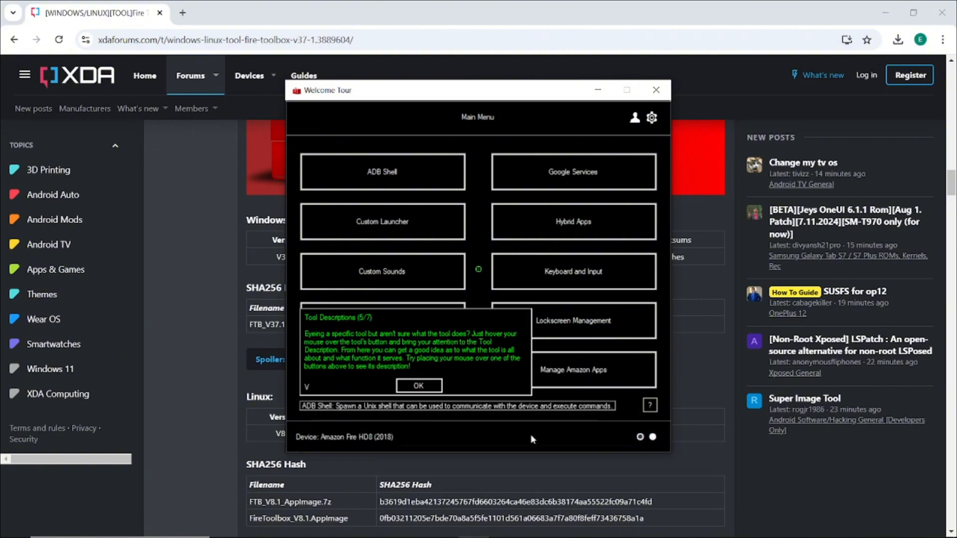
left_click(419, 384)
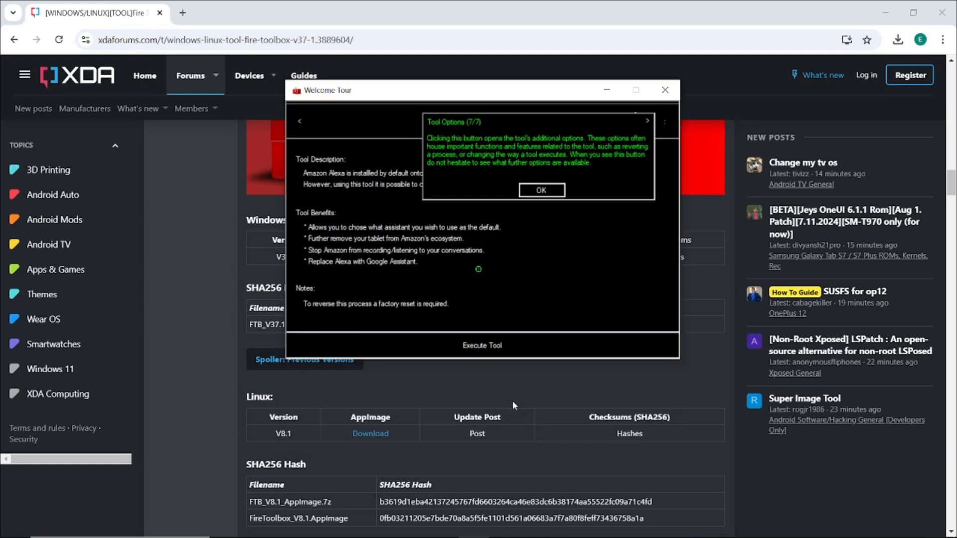
left_click(541, 189)
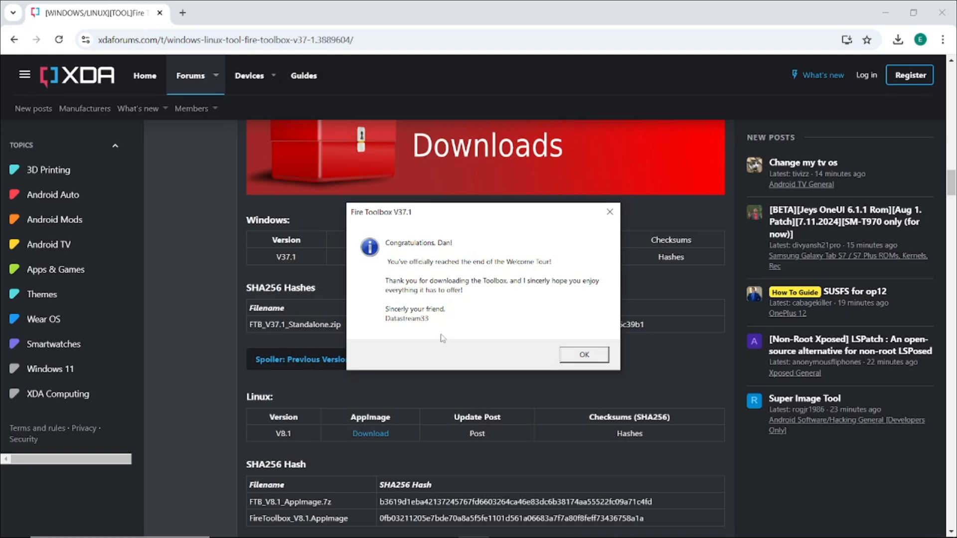
left_click(584, 355)
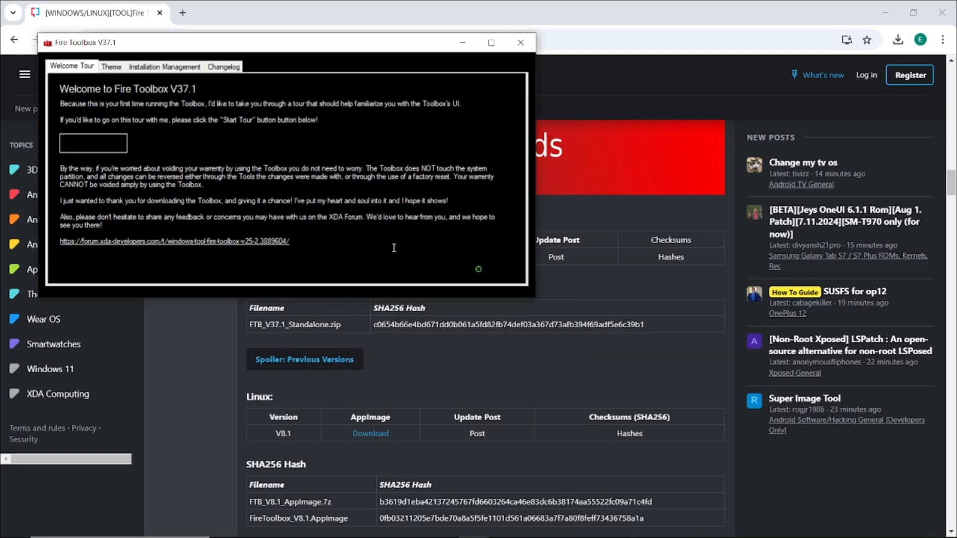
- Close the welcome window, decline a theme and dismiss the changelog to reach the main menu
left_click(521, 42)
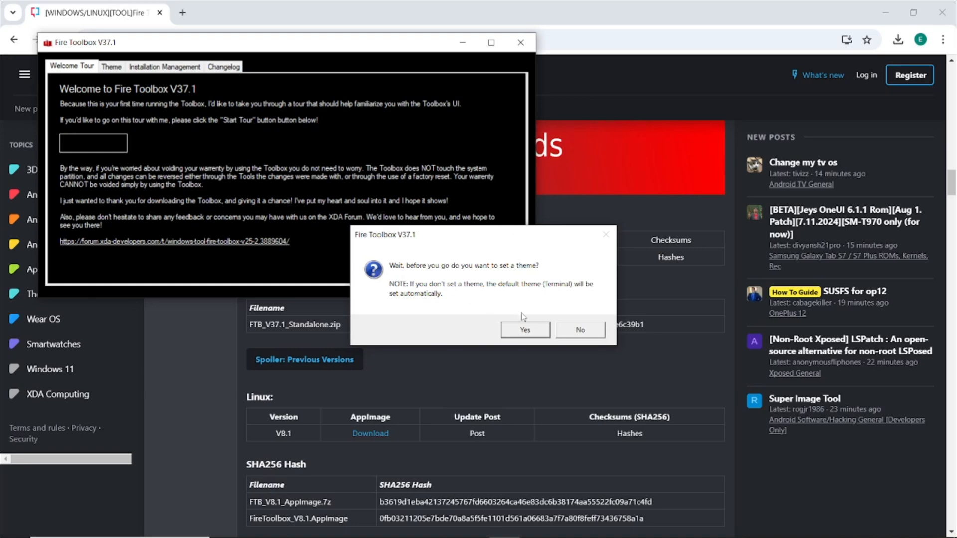
mouse_move(570, 332)
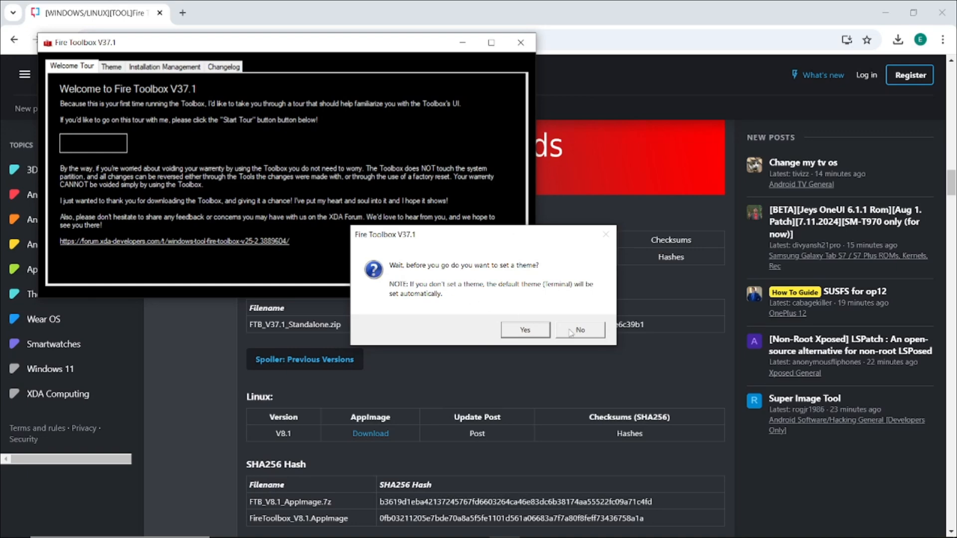
left_click(580, 330)
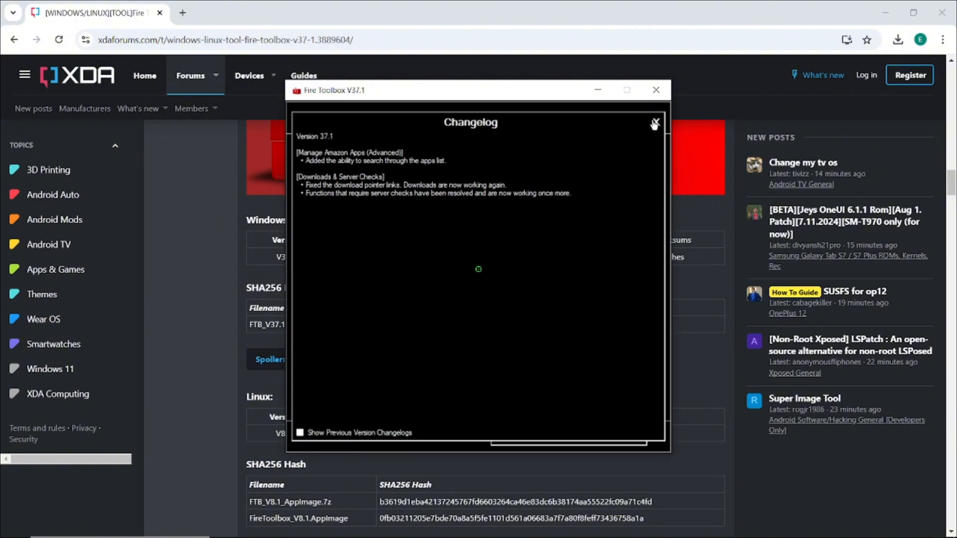
left_click(654, 122)
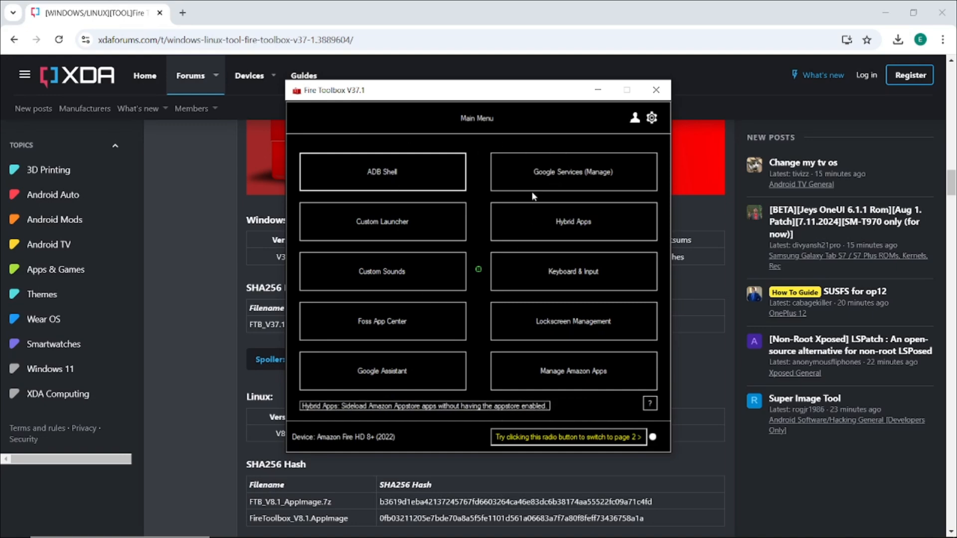
mouse_move(606, 358)
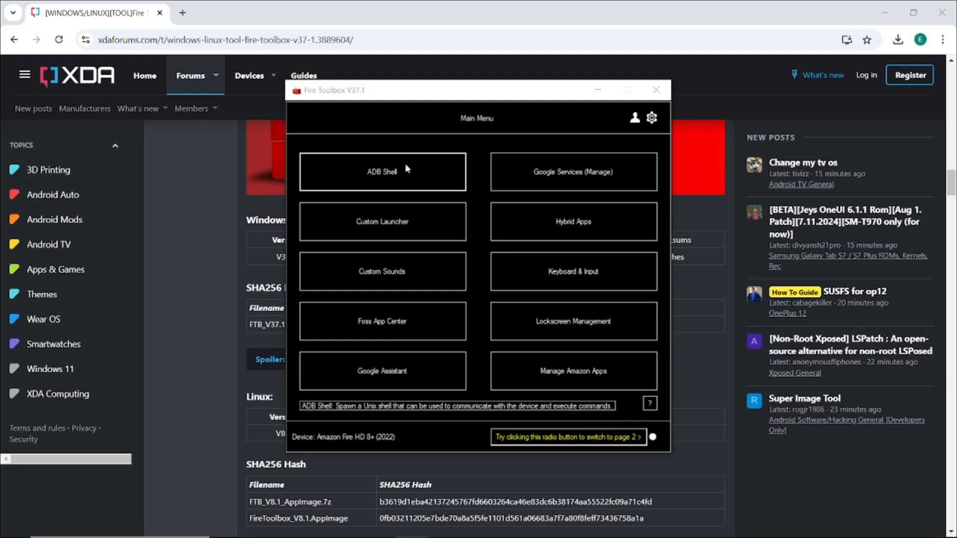
mouse_move(415, 175)
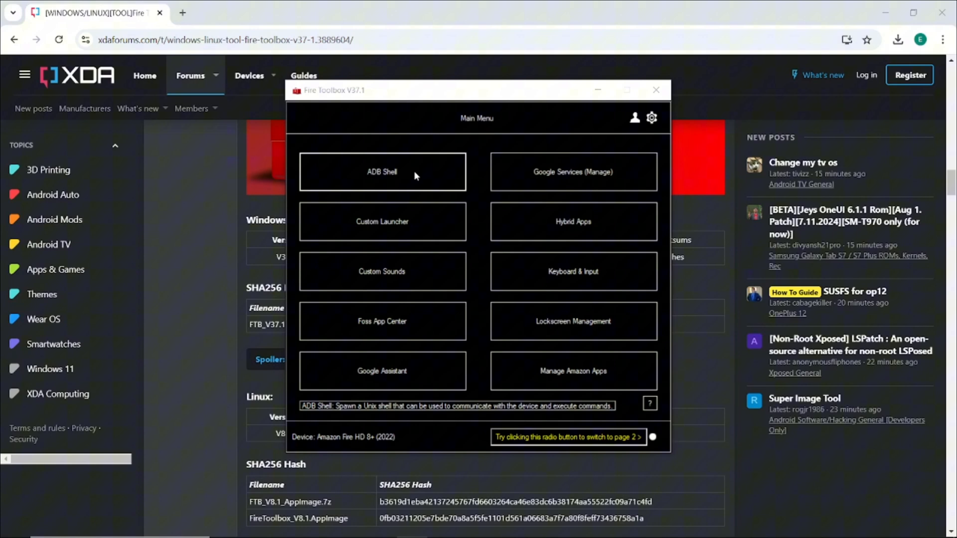
- Start an ADB Shell session to the Fire HD 8, closing and reopening it once
left_click(383, 171)
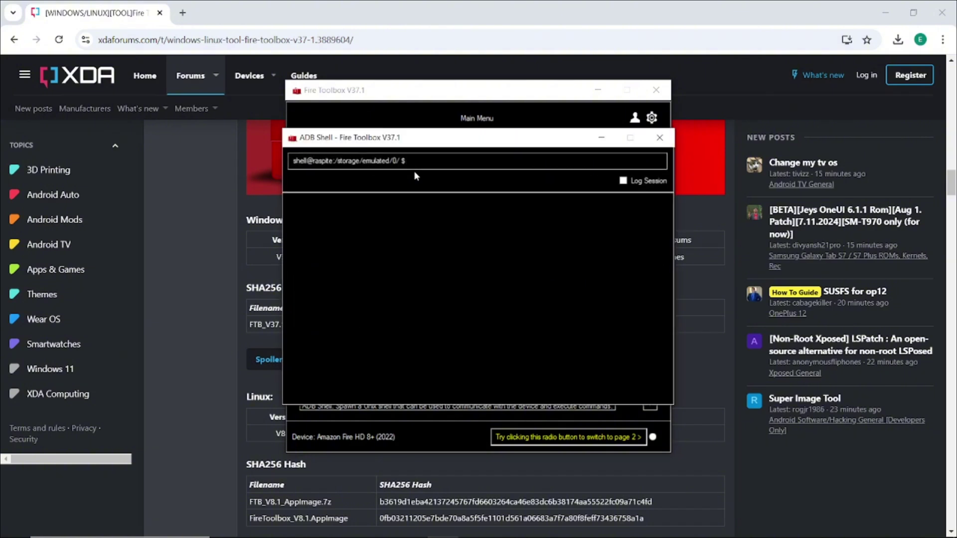
left_click(420, 161)
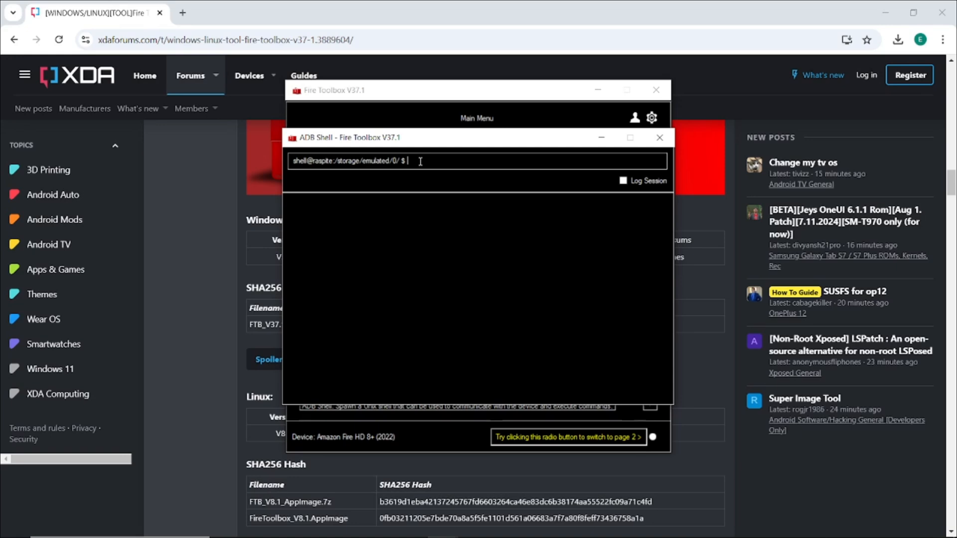
left_click(660, 138)
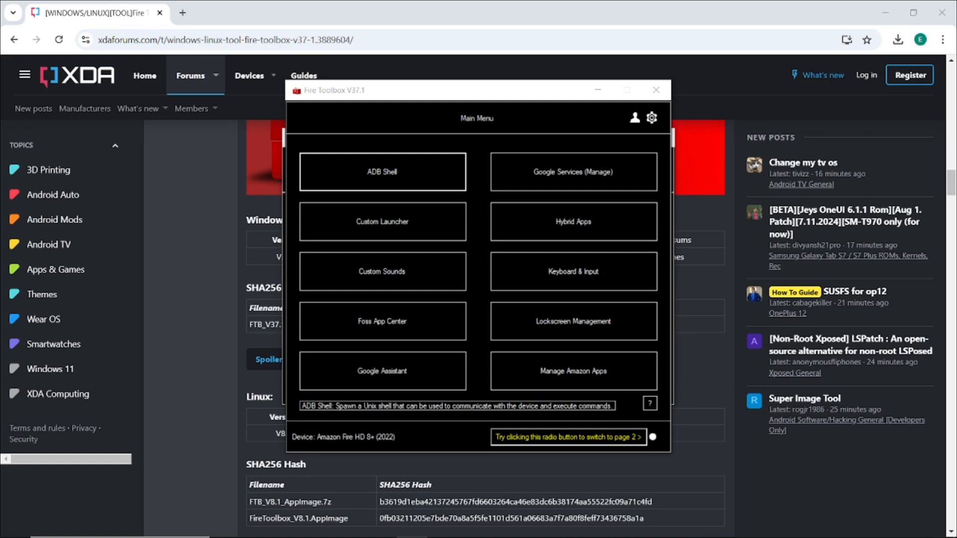
mouse_move(408, 179)
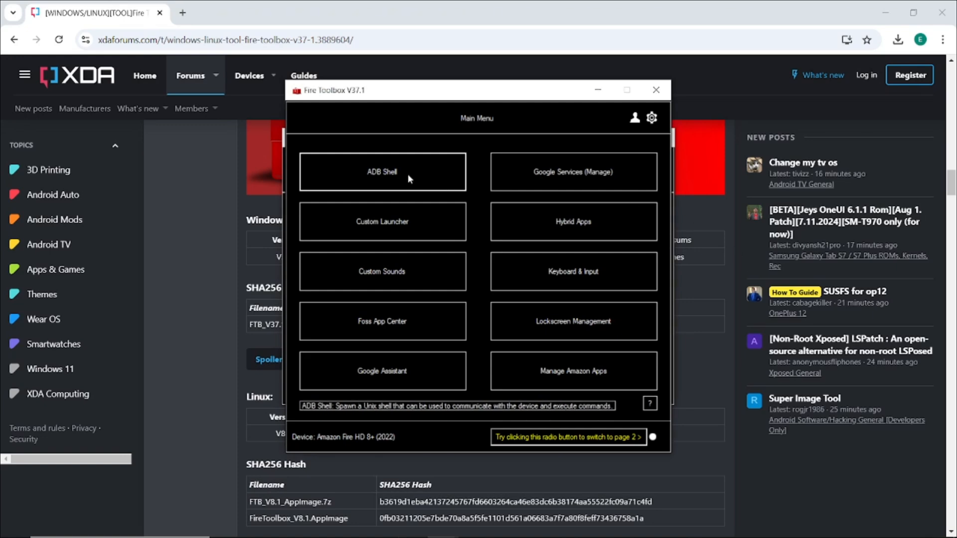
mouse_move(307, 160)
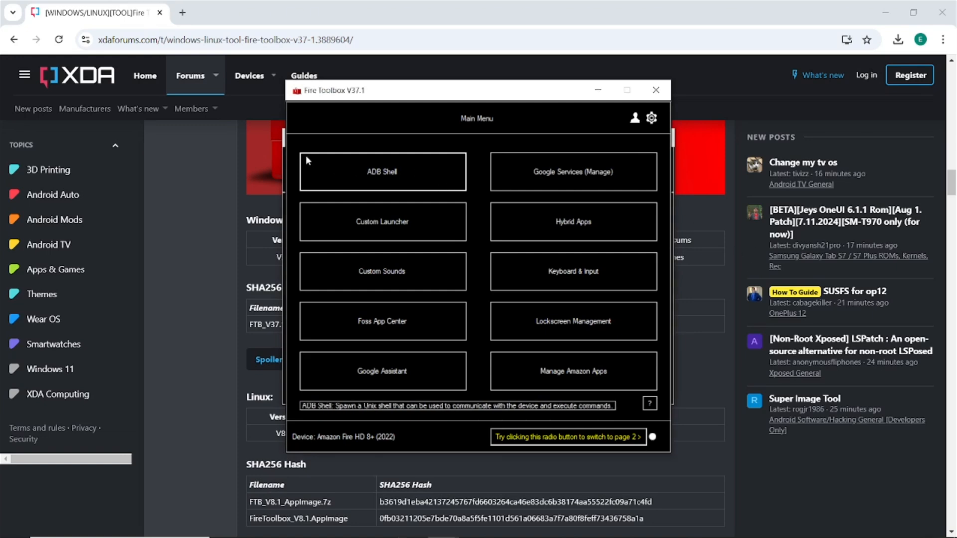
mouse_move(285, 150)
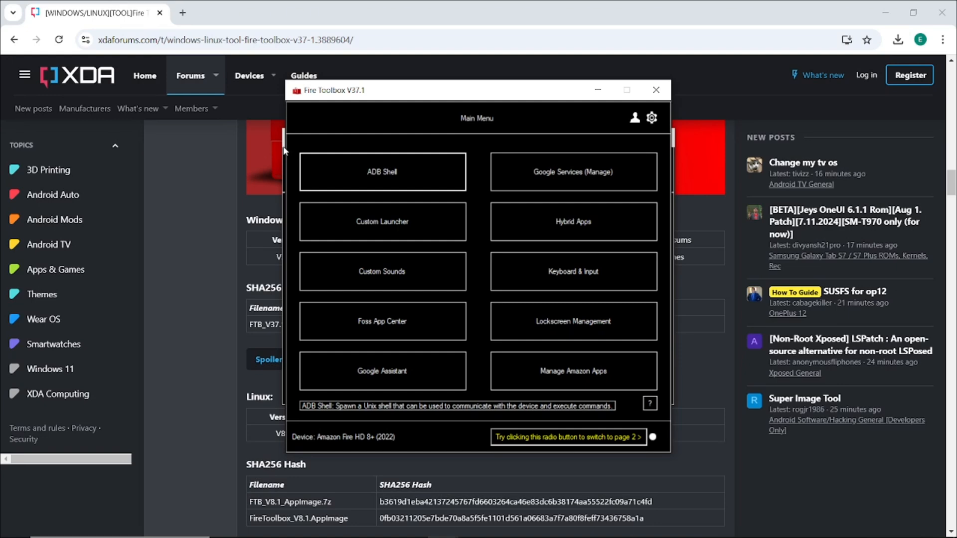
left_click(383, 171)
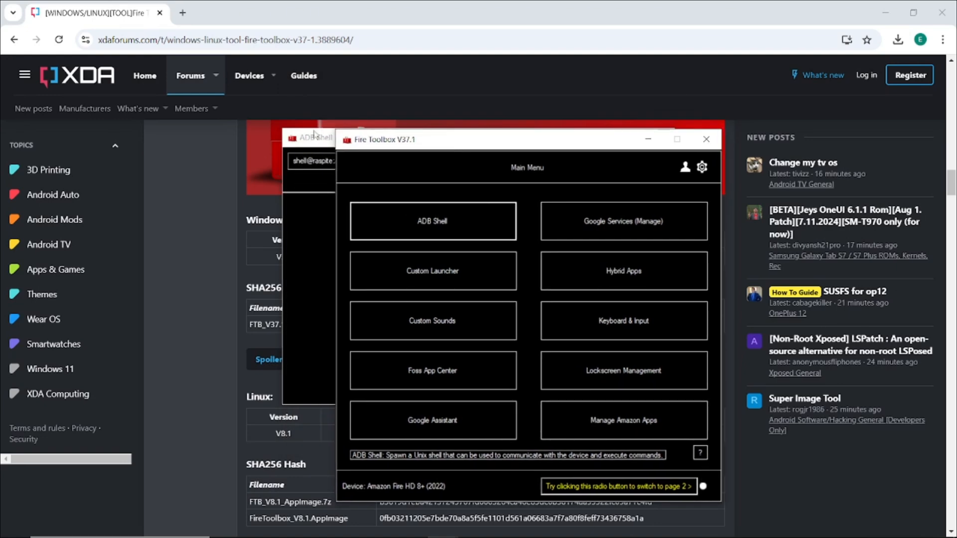
- Run 'cmd package install-existing com.google.android.gsf.login' for user 10
left_click(433, 221)
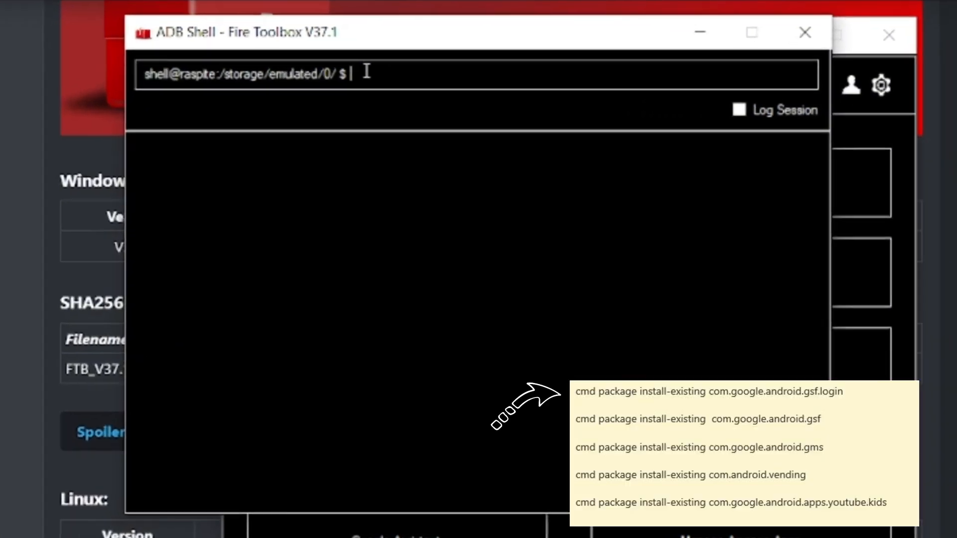
type("cmd")
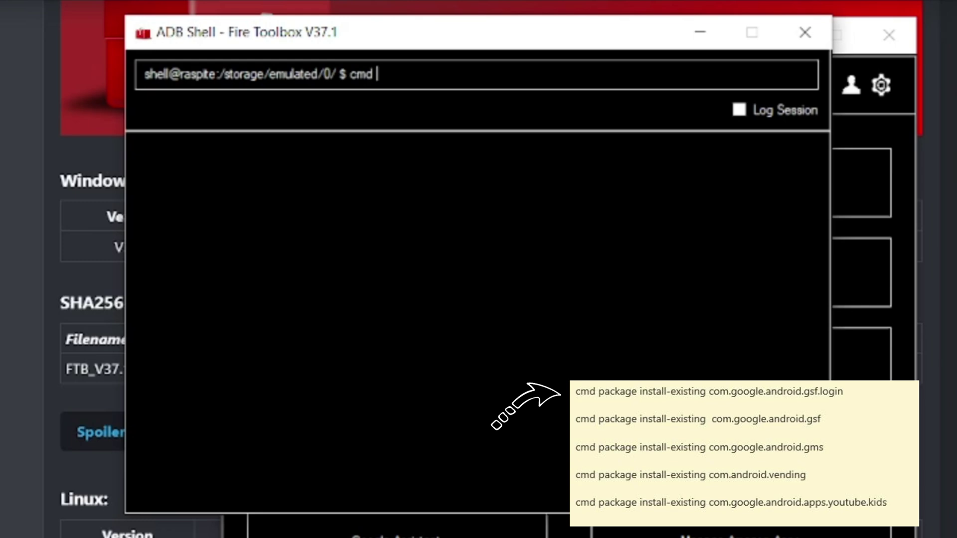
type("package")
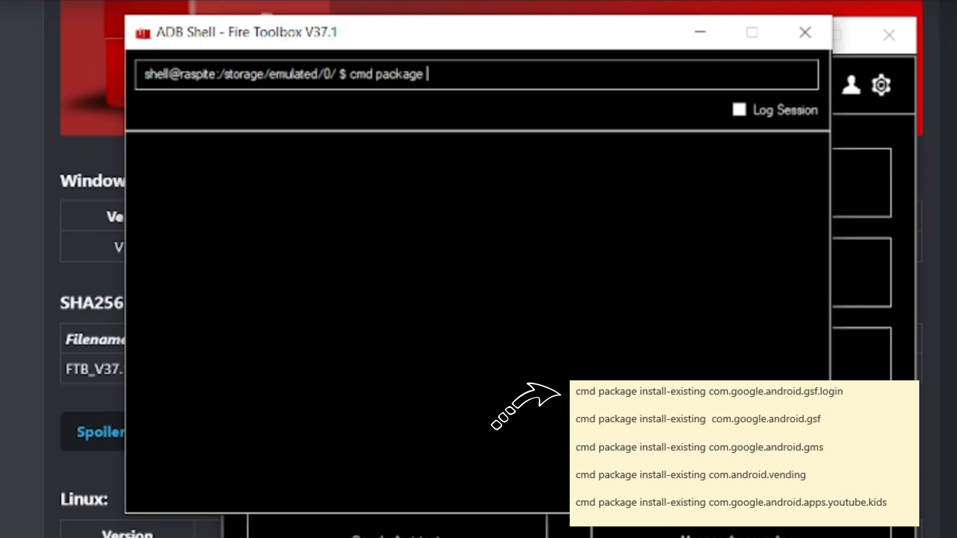
type("install-existing")
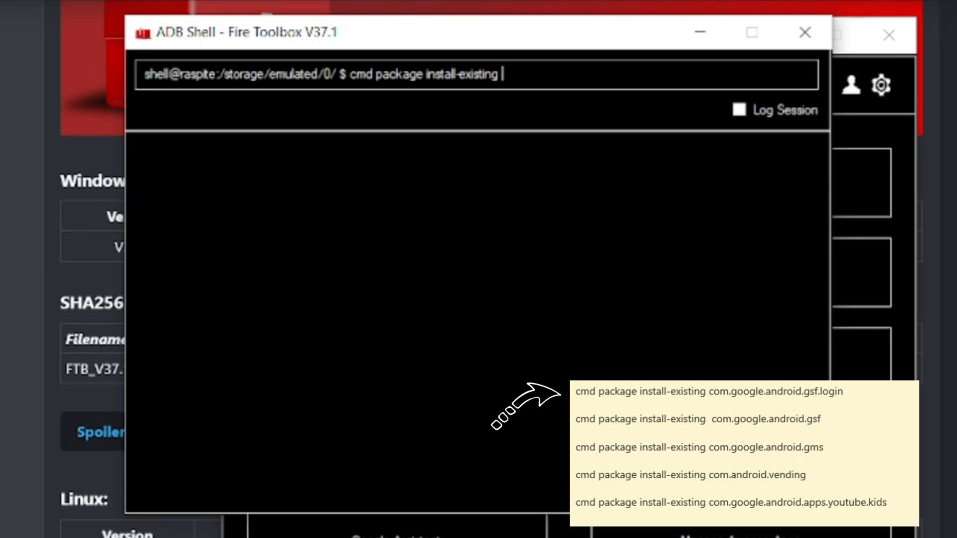
type("com.google.android.gsf")
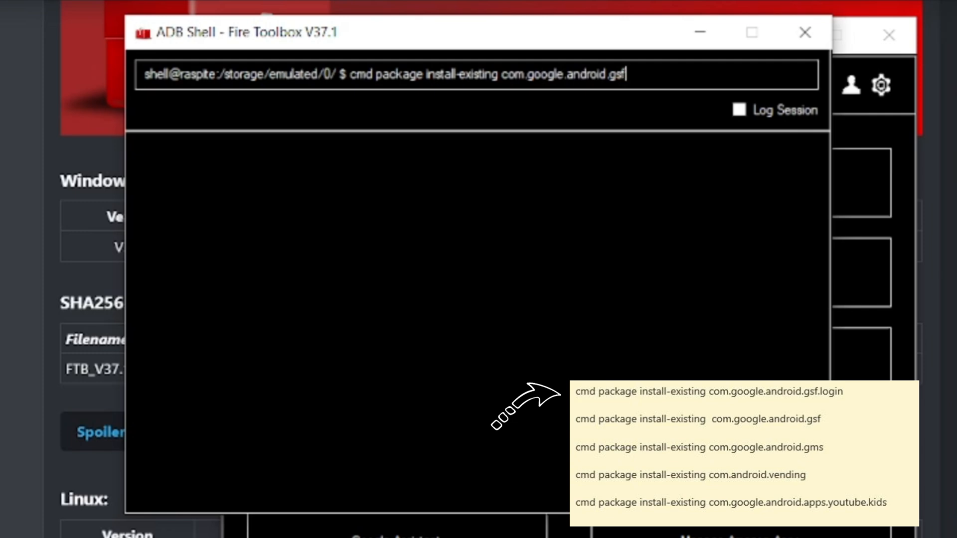
type("\" \"")
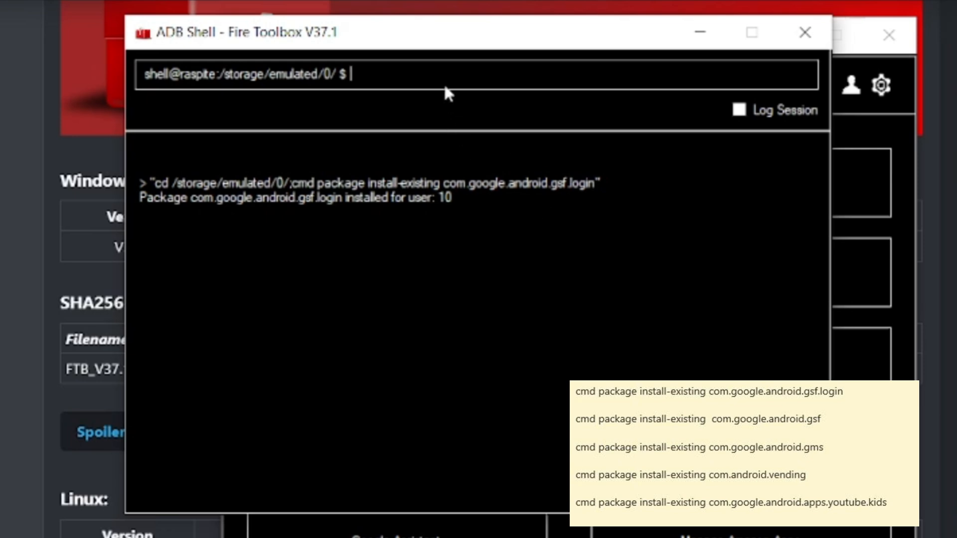
mouse_move(447, 80)
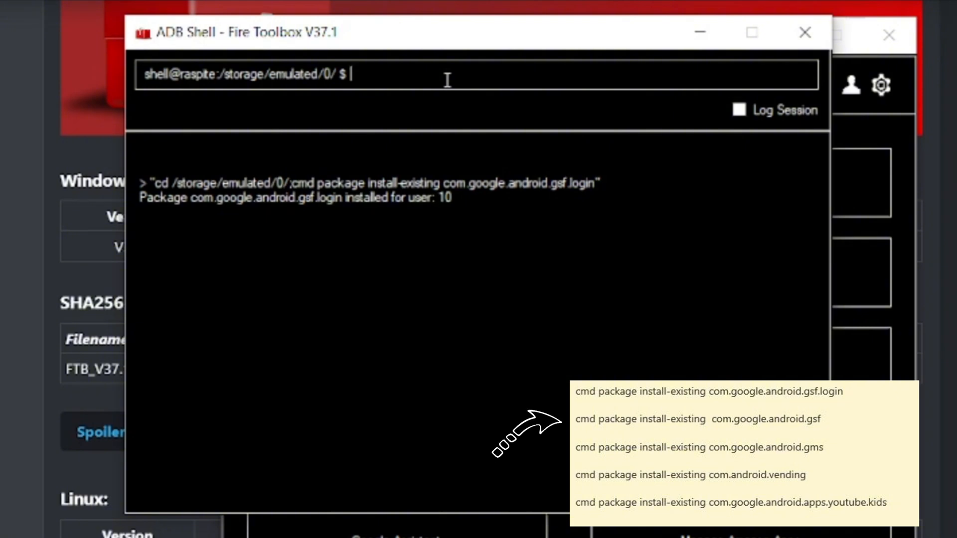
- Run 'cmd package install-existing com.google.android.gsf' for user 10
type("cmd")
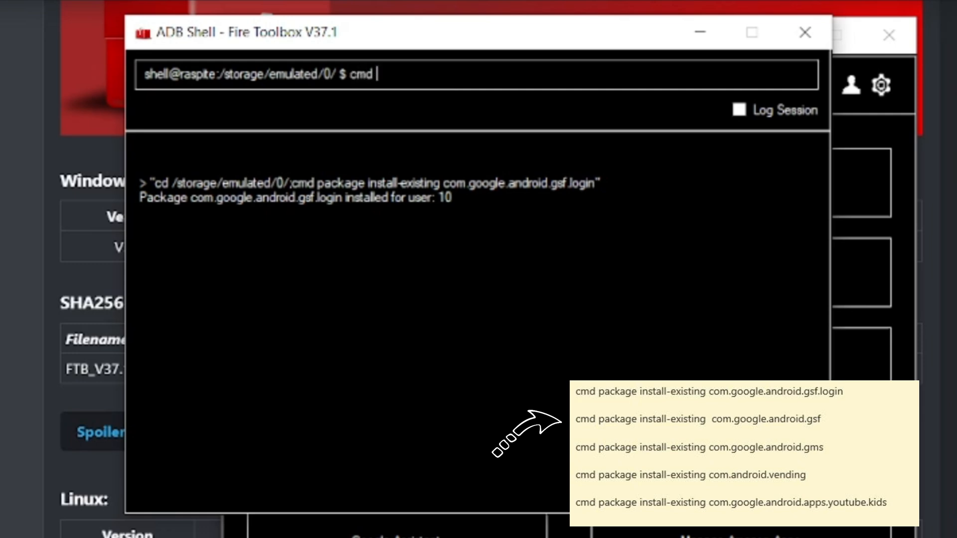
type("package")
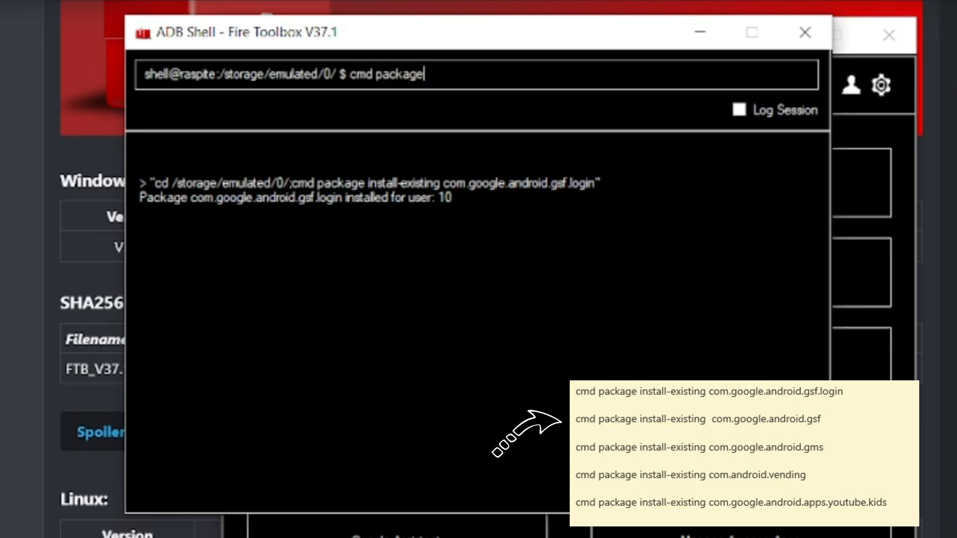
type("install-existing c")
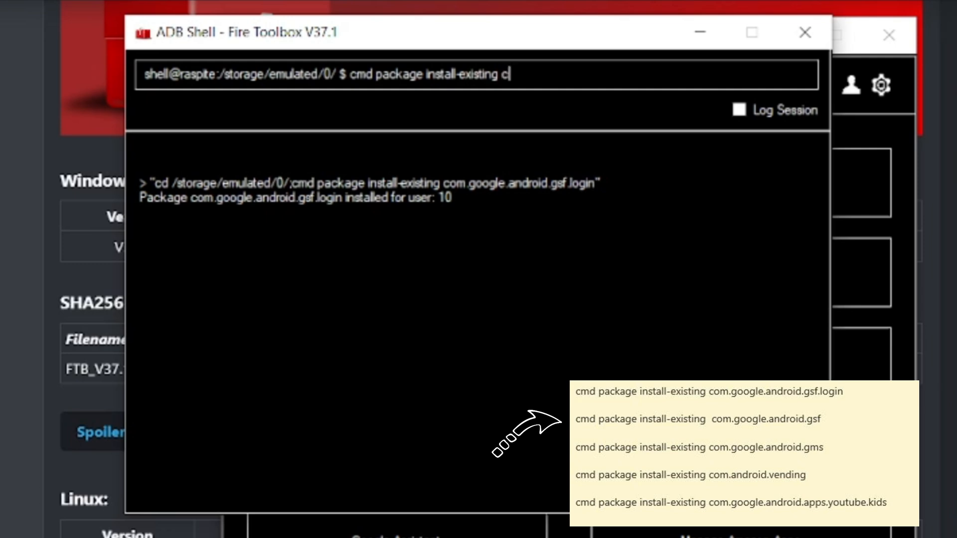
type("om.google.android.gsf")
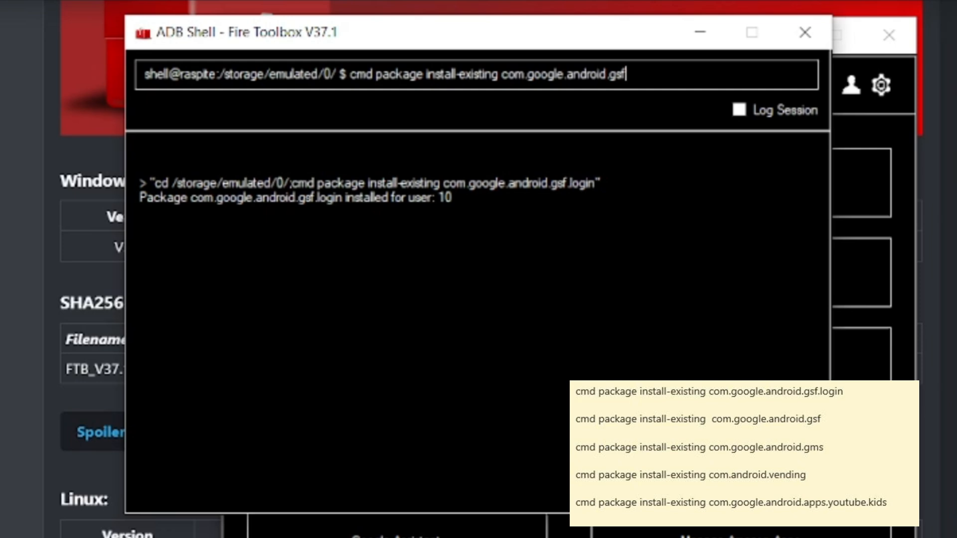
key("Enter")
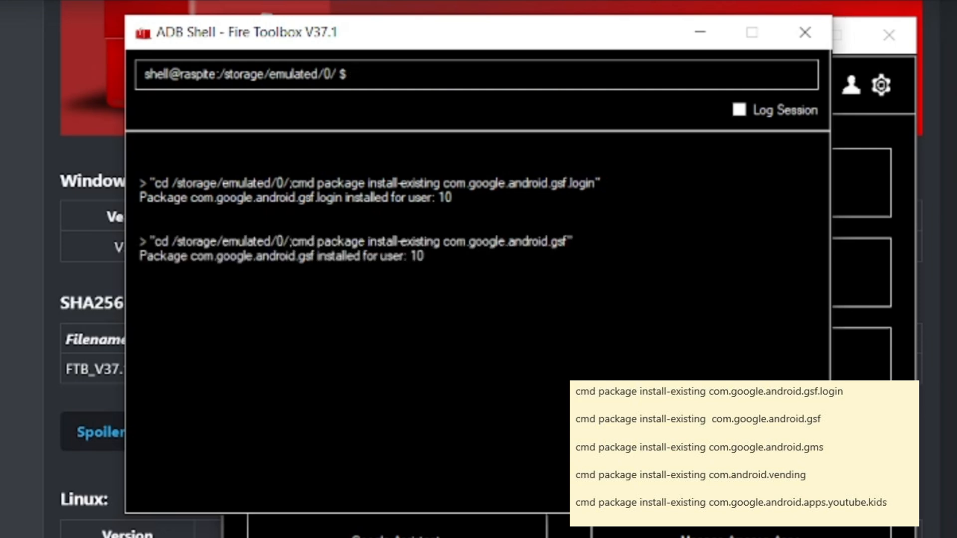
- Run 'cmd package install-existing com.google.android.gms' for user 10
type("c")
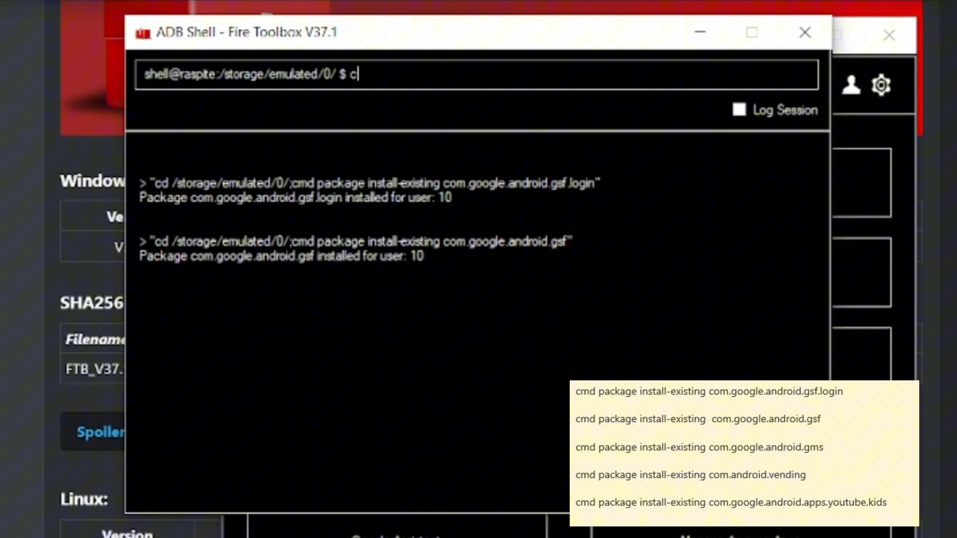
type("md package")
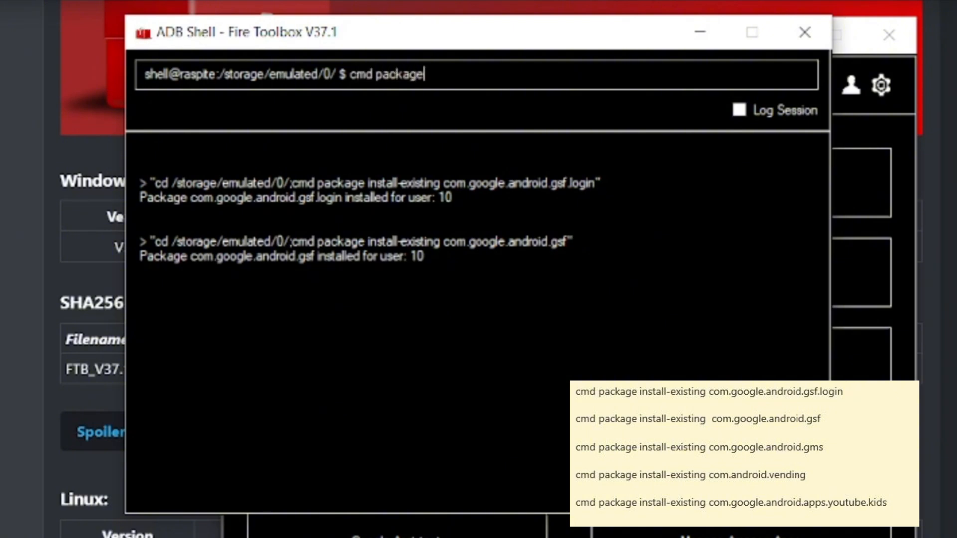
type("install-existing com.google.android.g")
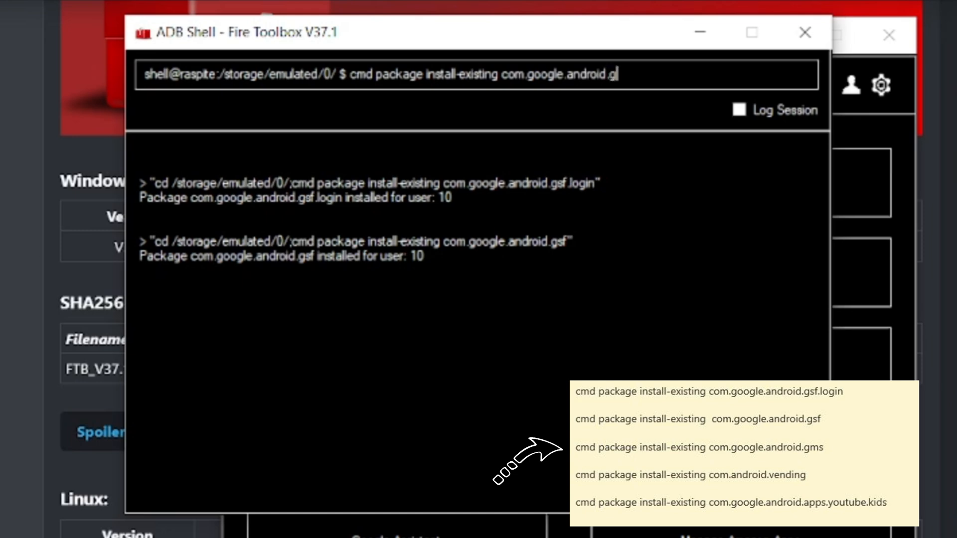
key("Backspace")
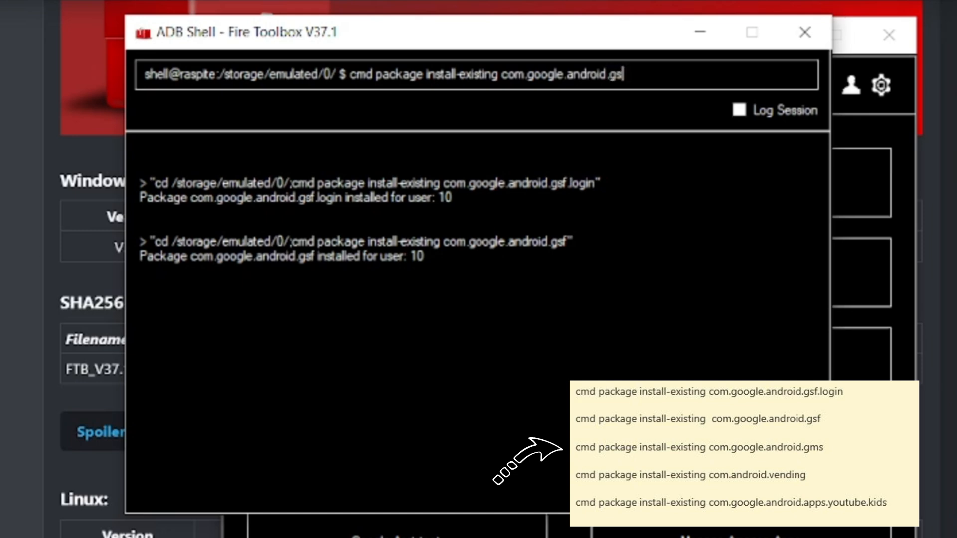
left_click(701, 448)
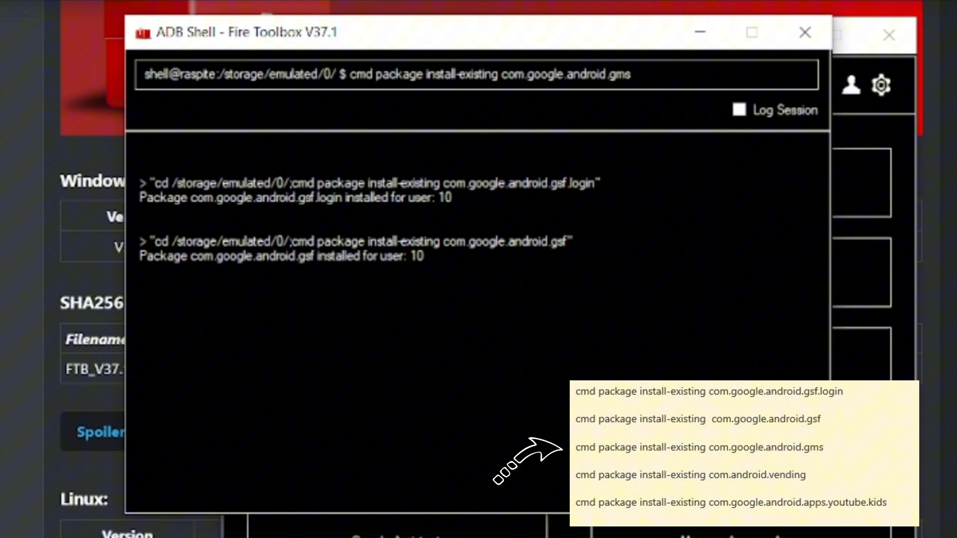
key("Enter")
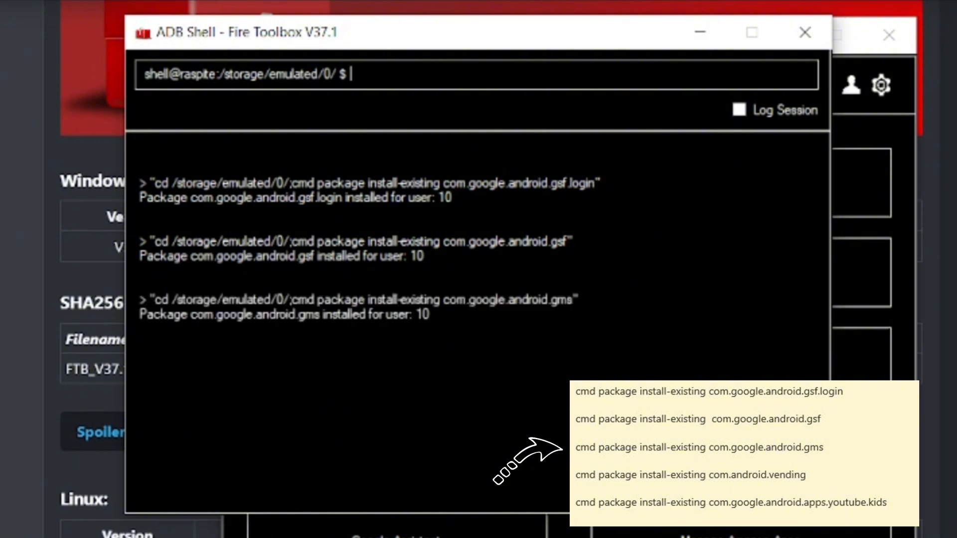
- Run 'cmd package install-existing com.android.vending' for user 10
type("cmd")
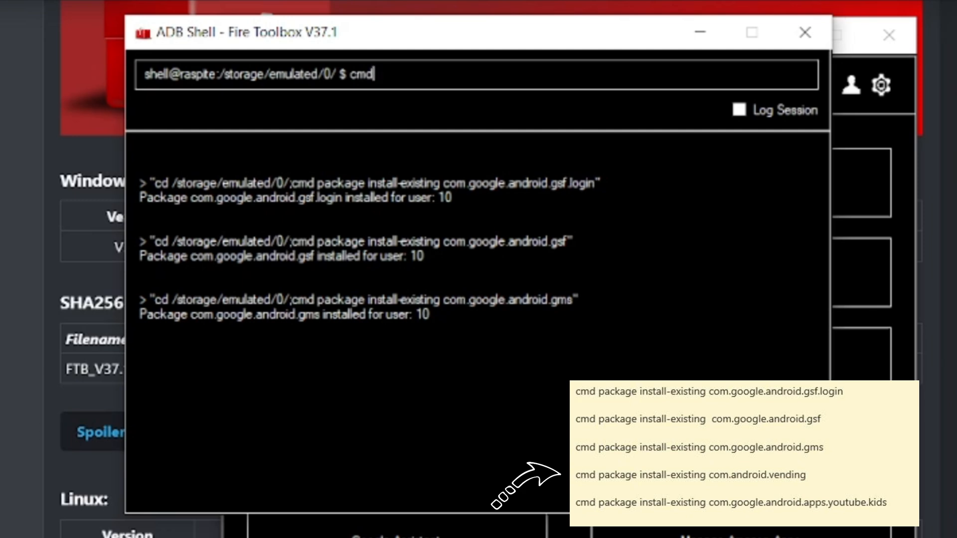
type("in")
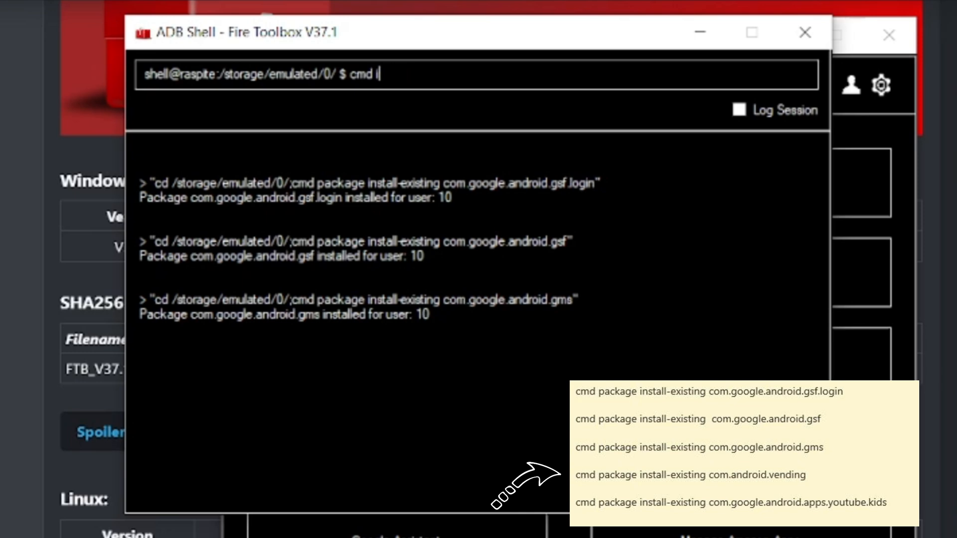
type("ackage")
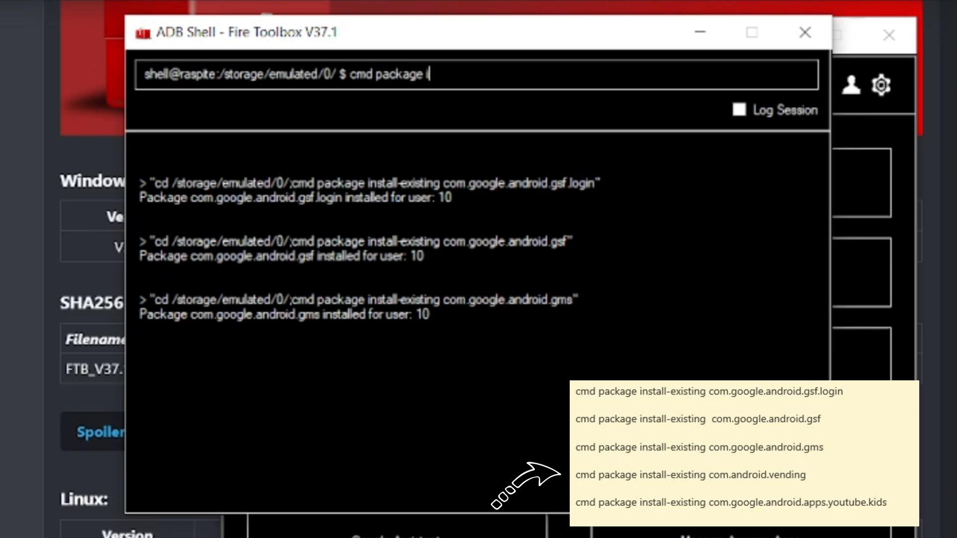
type("nstall-existing")
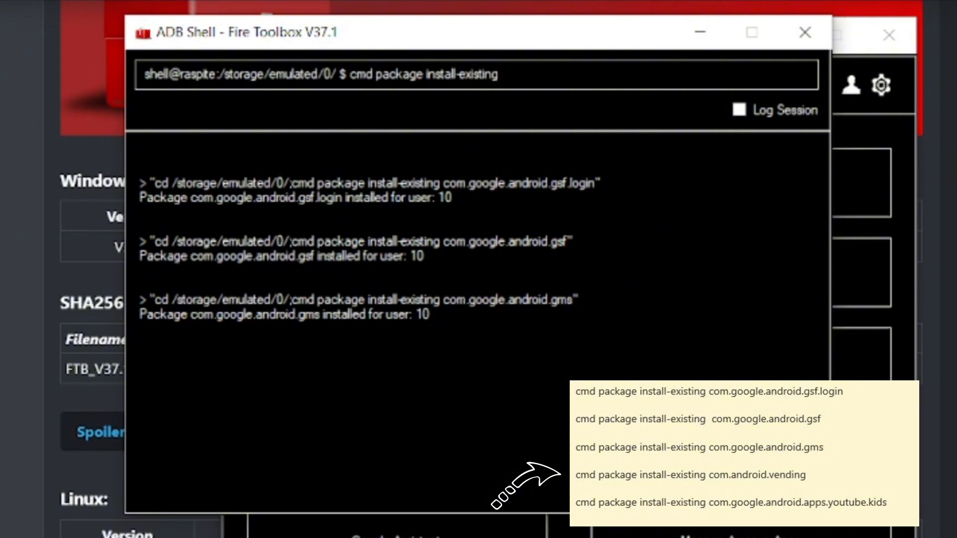
type("com.android.")
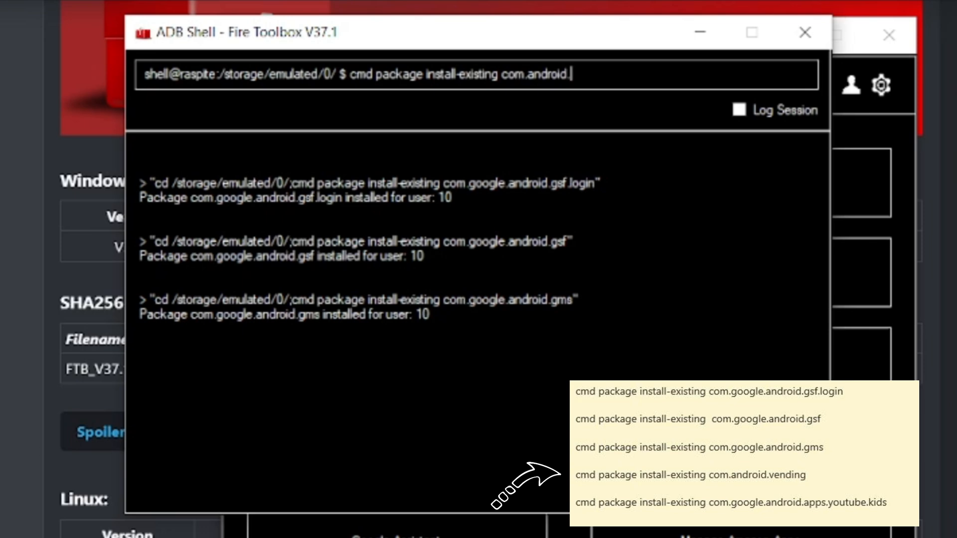
left_click(693, 475)
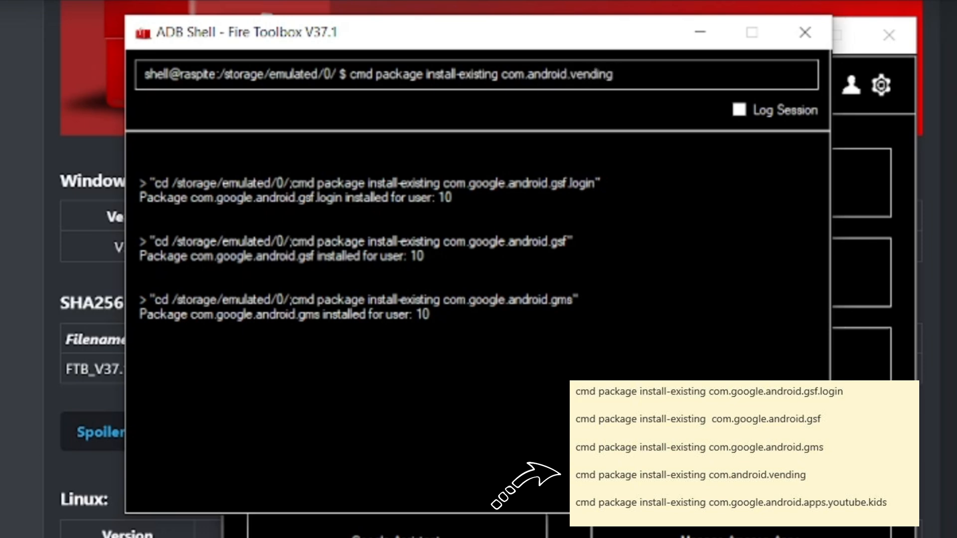
key("Enter")
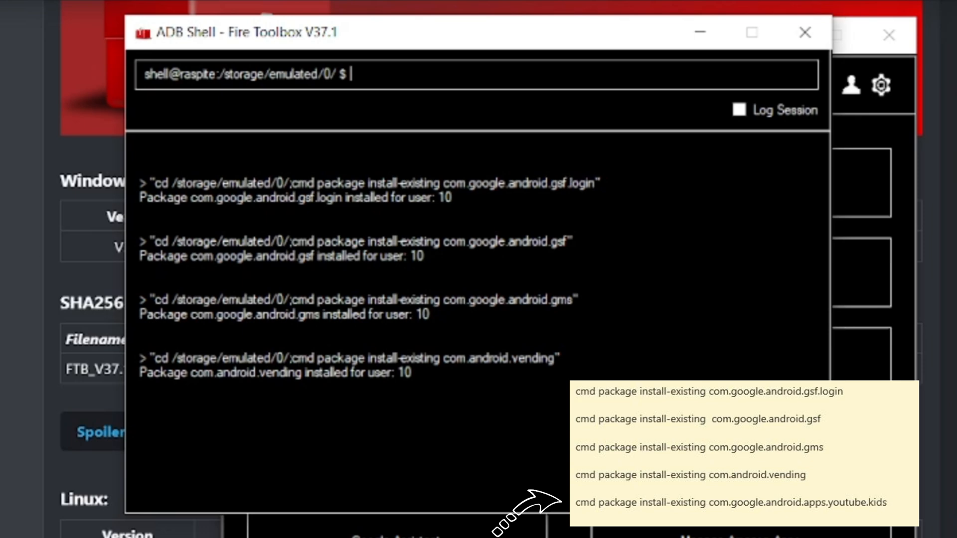
- Run 'cmd package install-existing com.google.android.apps.youtube.kids' for user 10
type("c")
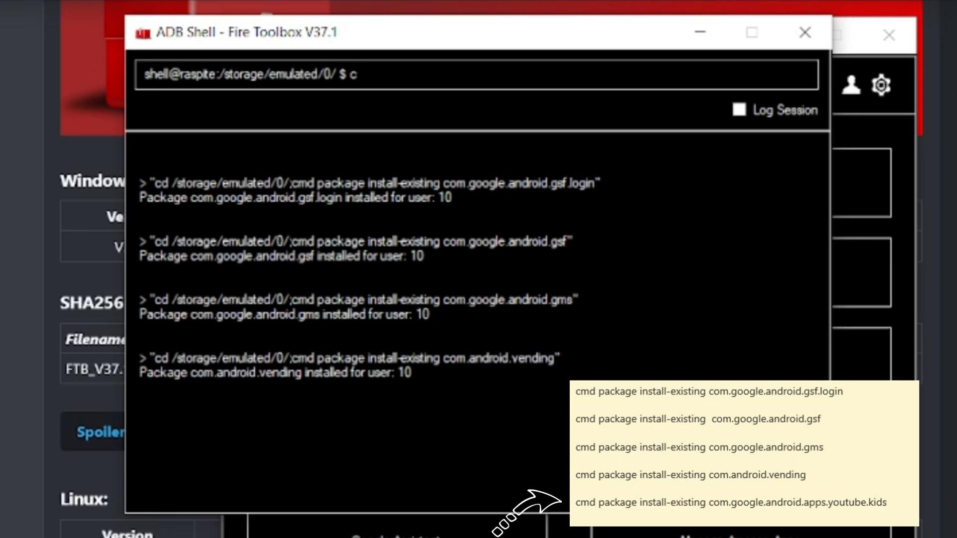
type("md")
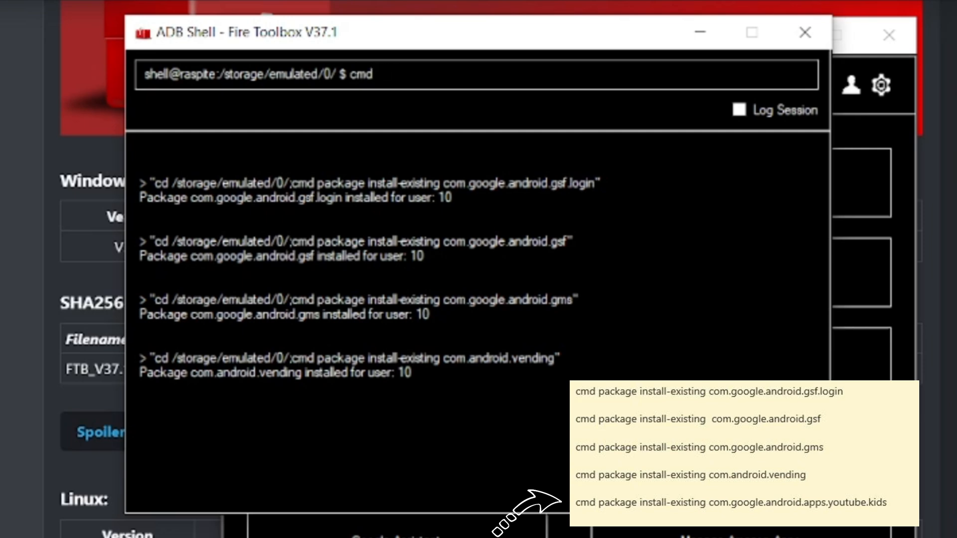
type("package")
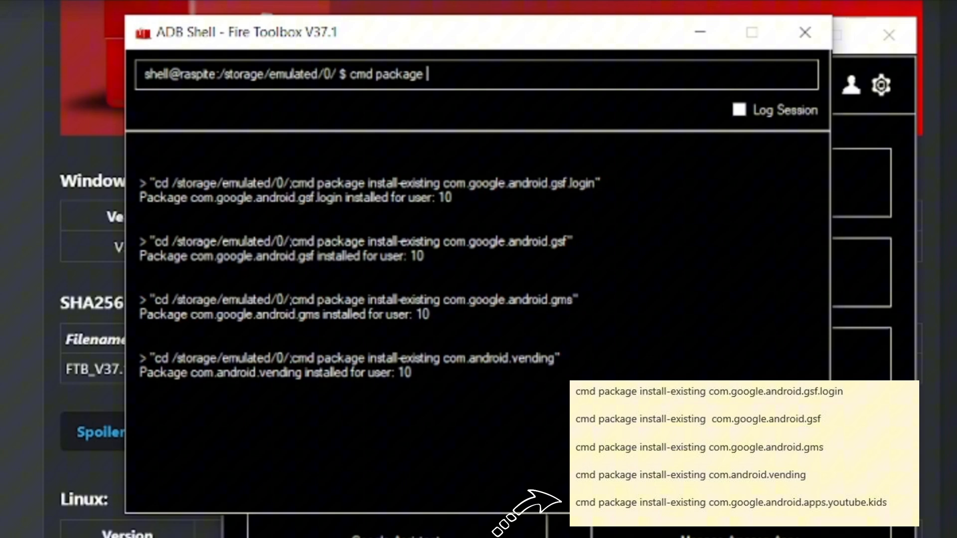
type("install-existing")
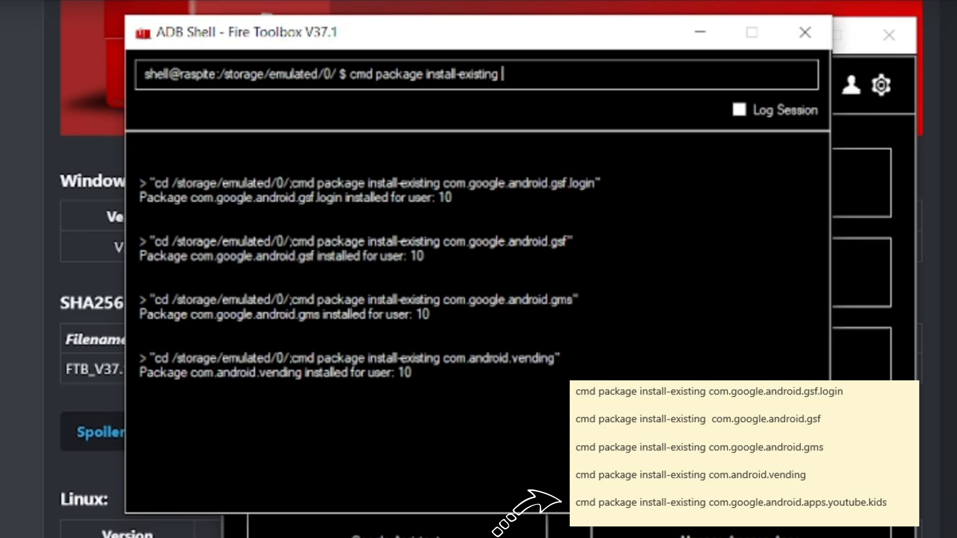
type("com")
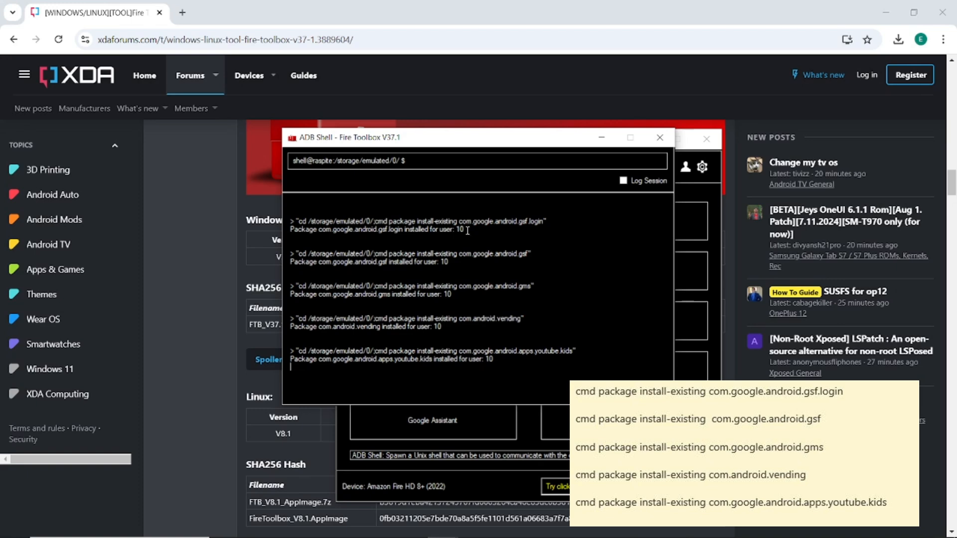
mouse_move(466, 229)
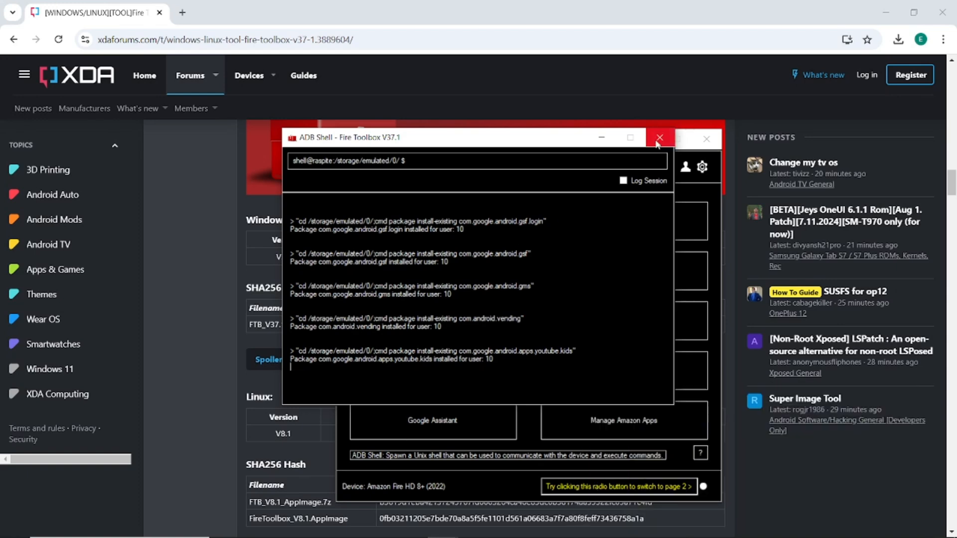
- Close the ADB Shell window and exit Fire Toolbox
left_click(660, 137)
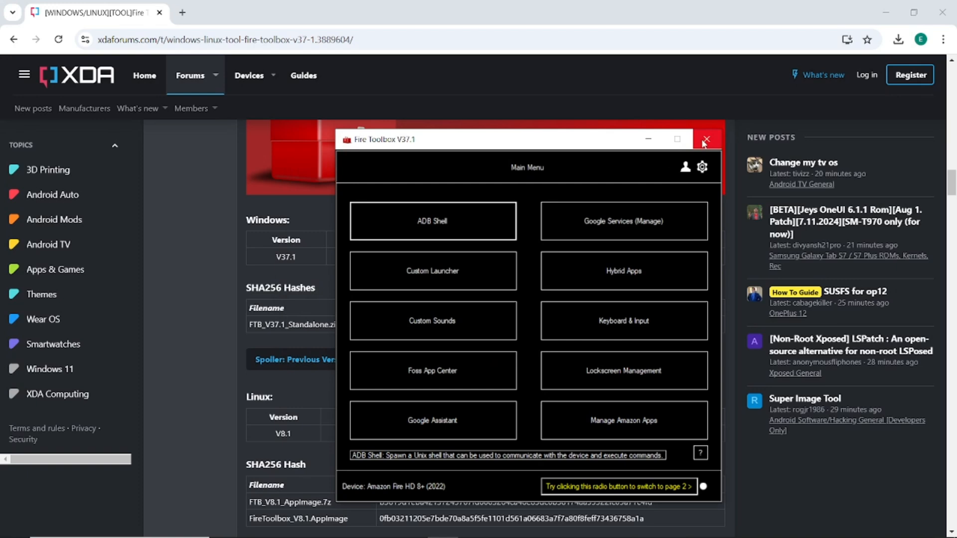
left_click(706, 139)
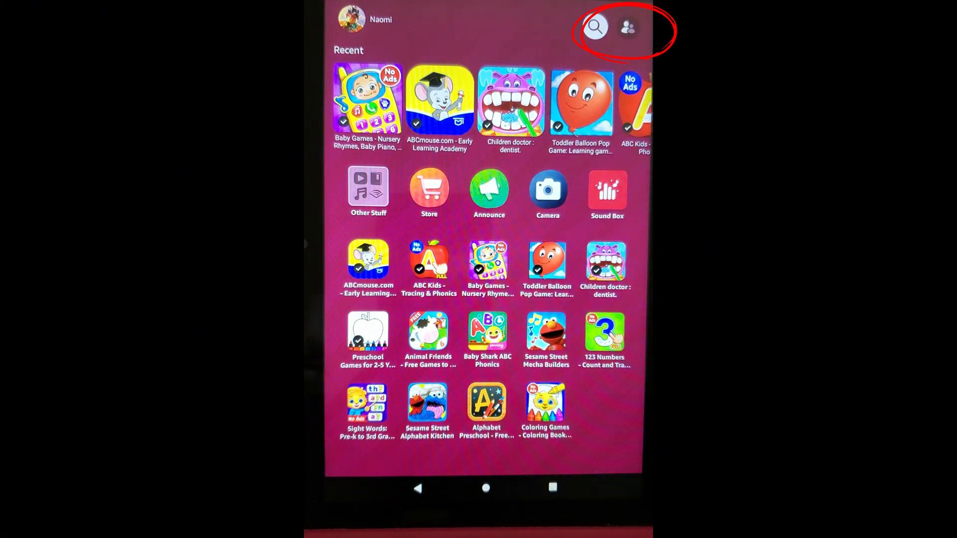
- Enter Manage Content with the parent PIN and go to the parents.amazon.ca dashboard
left_click(626, 28)
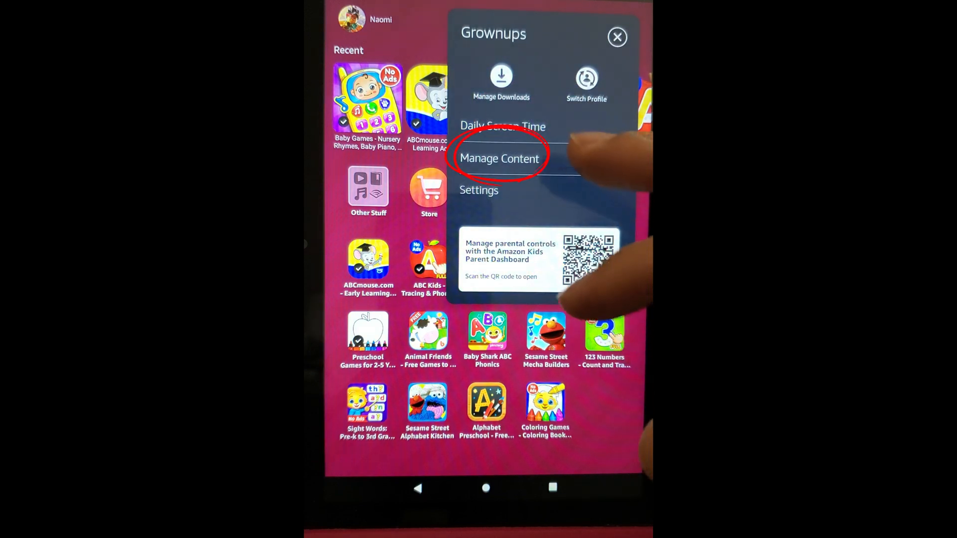
left_click(500, 158)
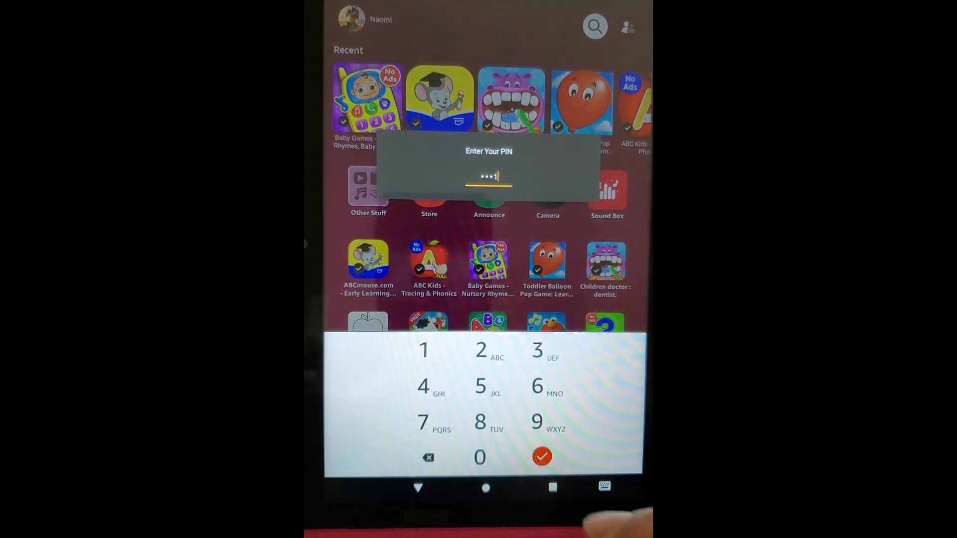
left_click(543, 457)
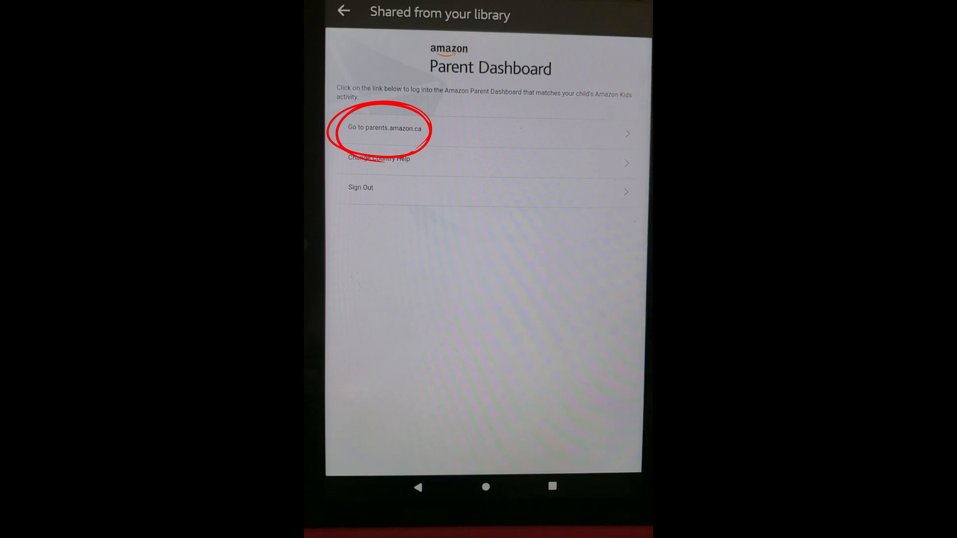
left_click(384, 127)
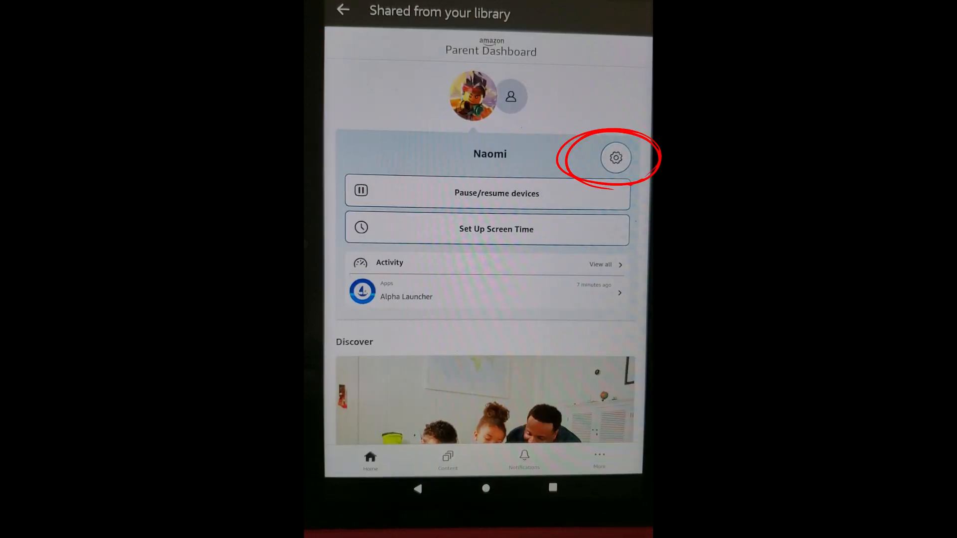
- Enable the Alpha Launcher toggle under the child's Add Content apps
left_click(616, 158)
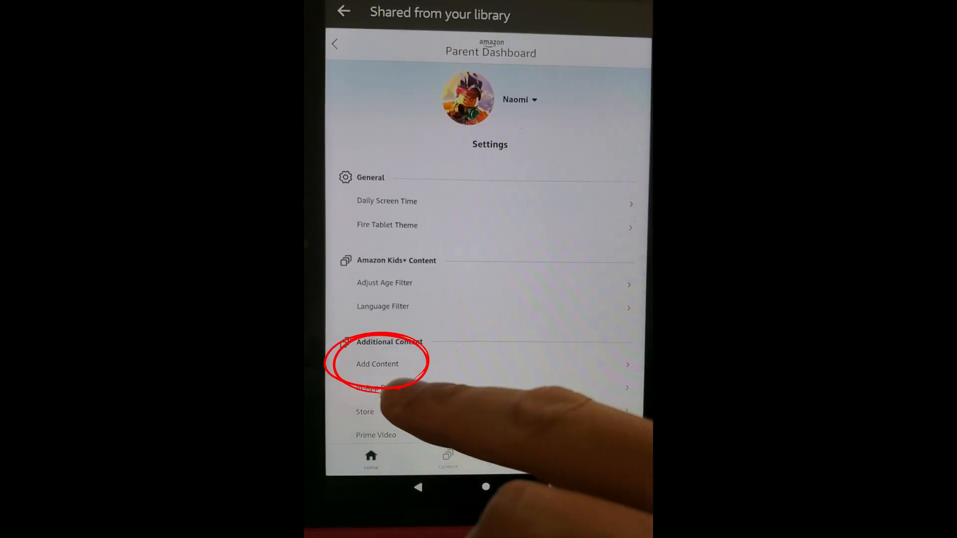
left_click(377, 364)
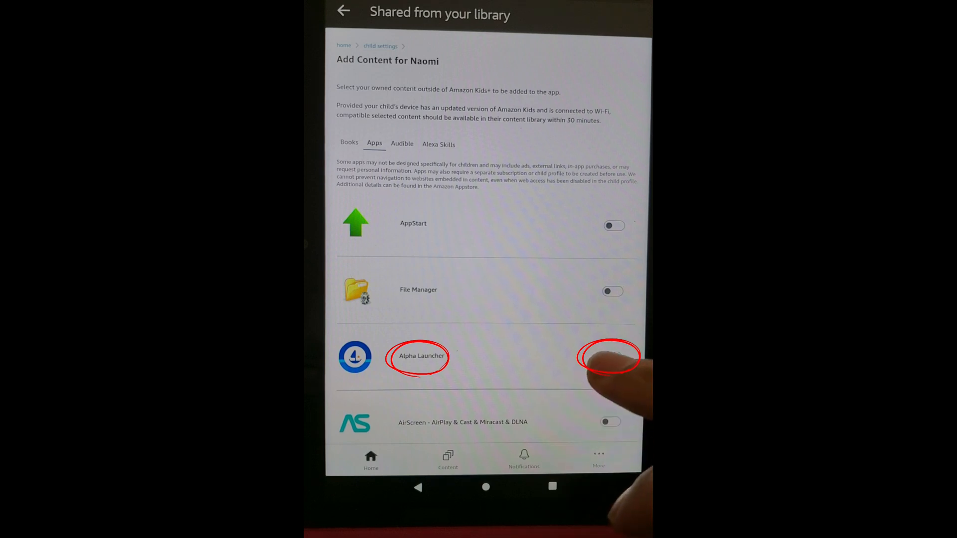
left_click(612, 357)
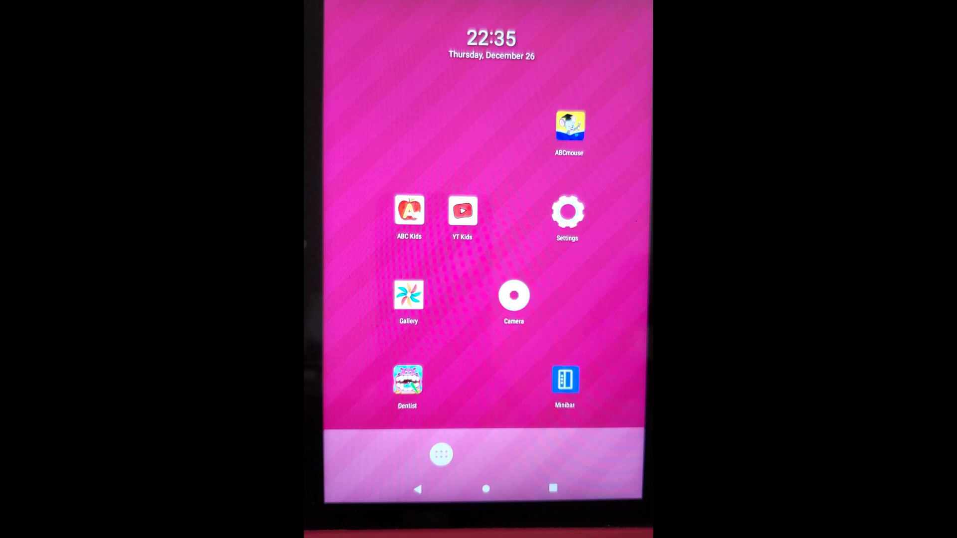
left_click(442, 455)
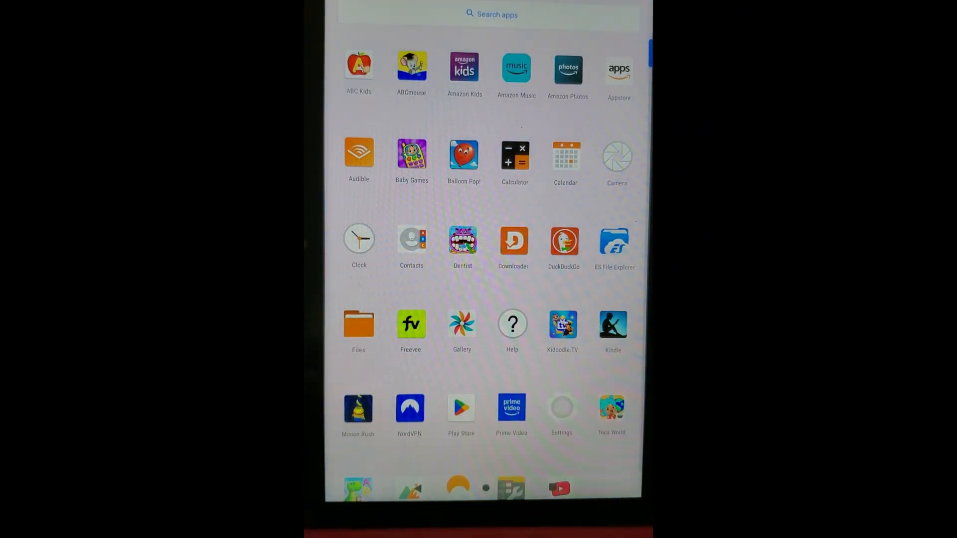
left_click(461, 409)
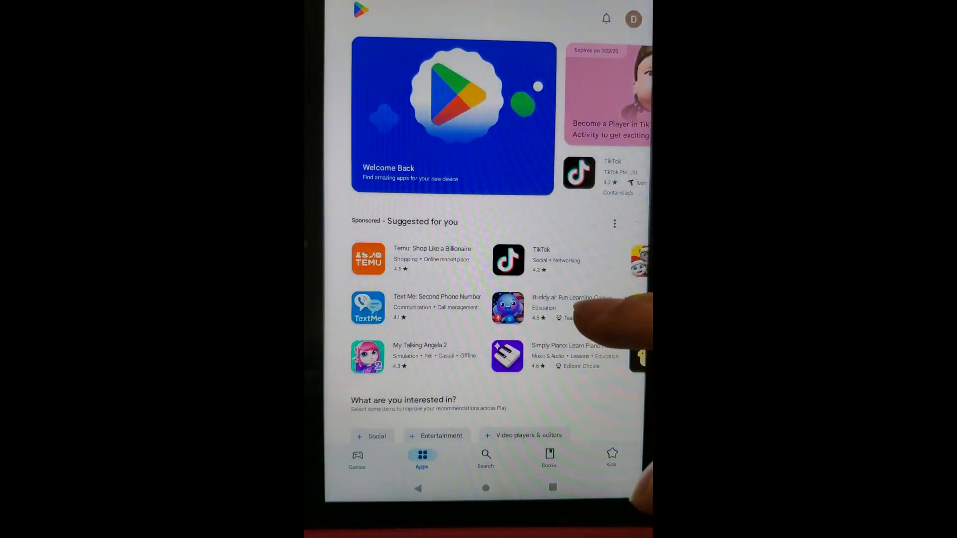
scroll("down", 3)
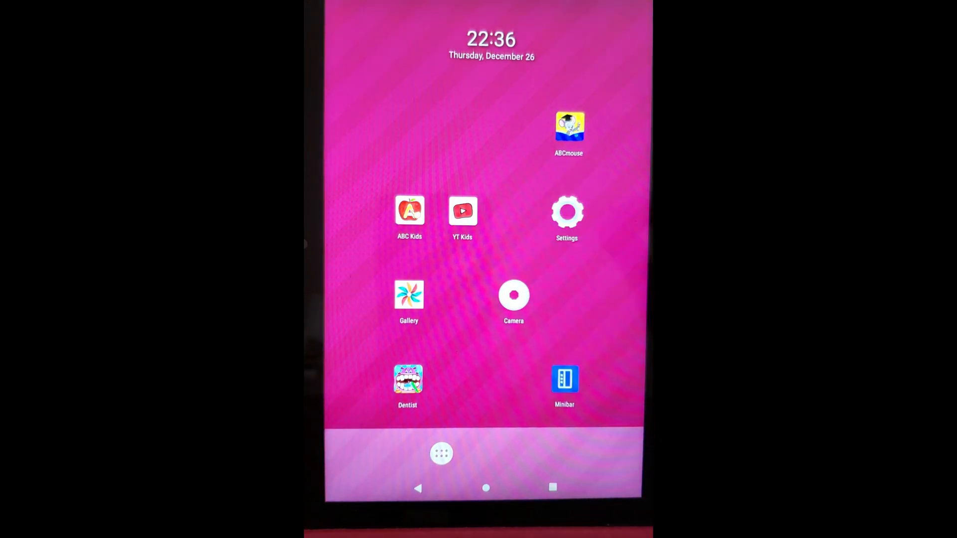
- Launch YouTube Kids from Alpha Launcher and land on its search screen via the home feed
left_click(409, 212)
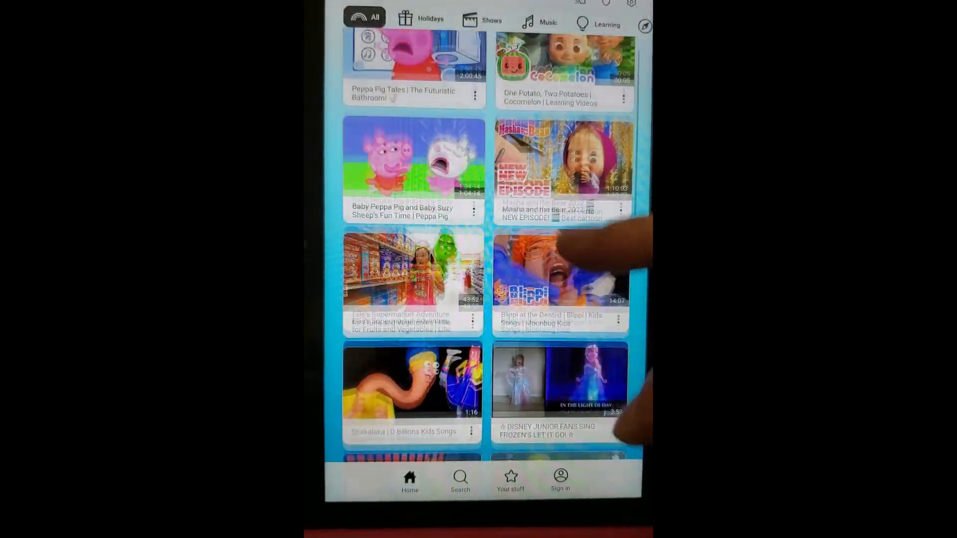
left_click(560, 159)
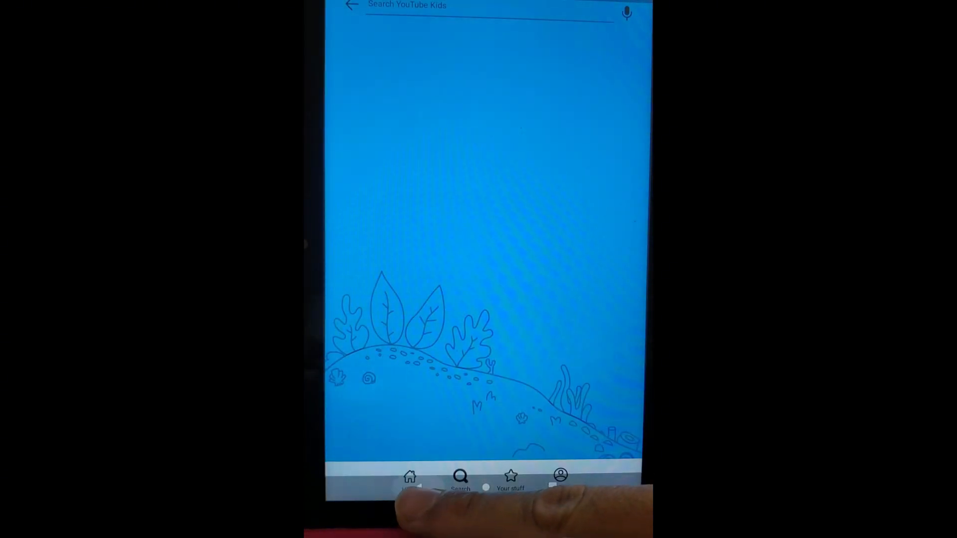
left_click(409, 478)
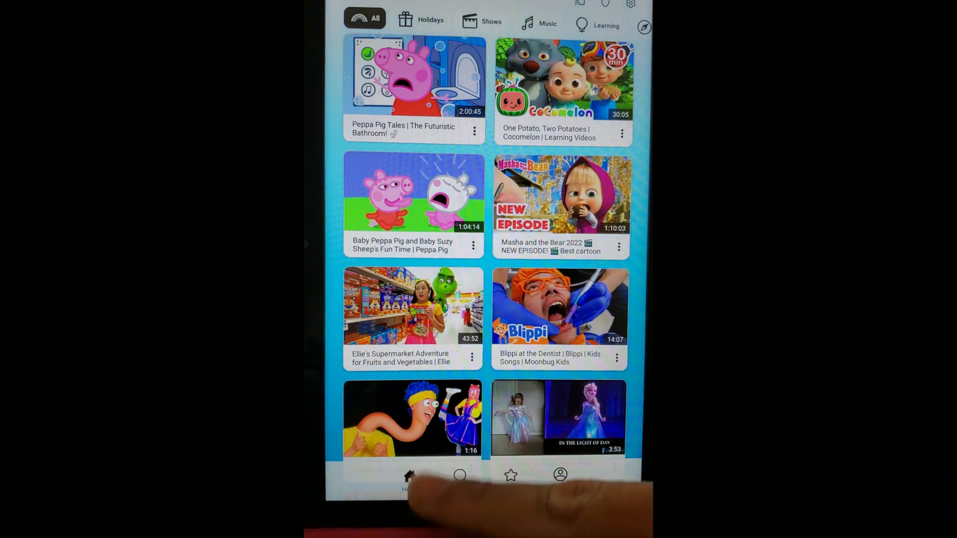
left_click(460, 476)
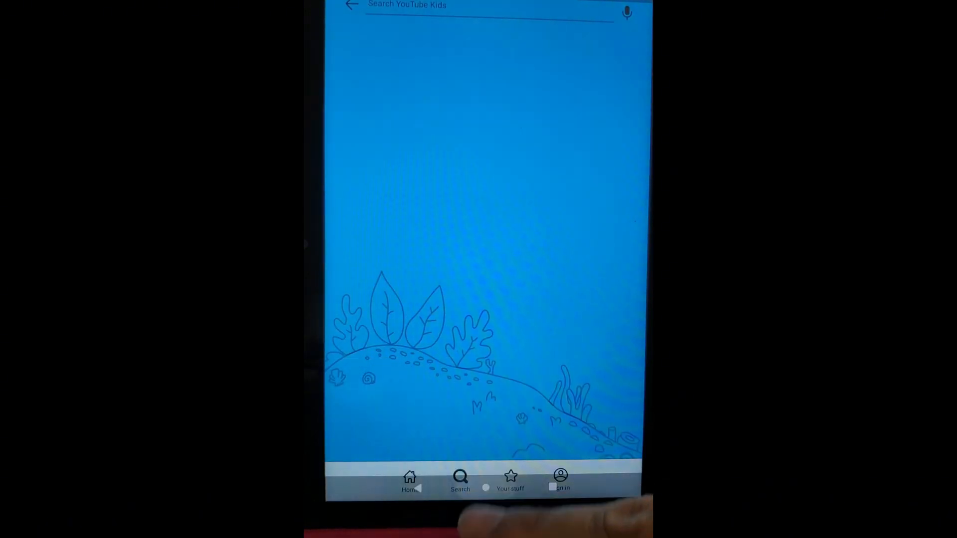